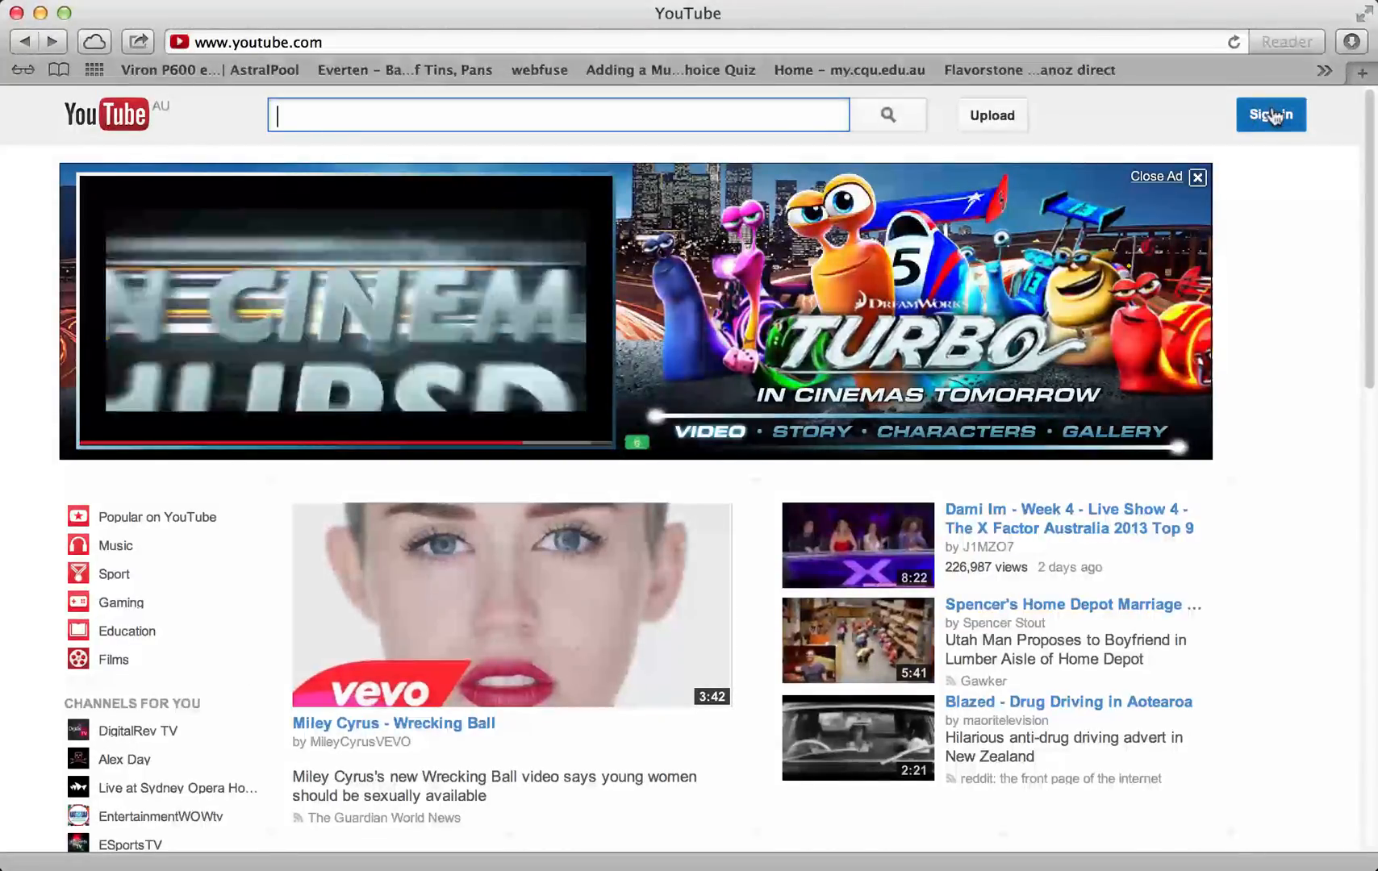
Go from the YouTube home page to the Google sign-in page.
left_click(1270, 115)
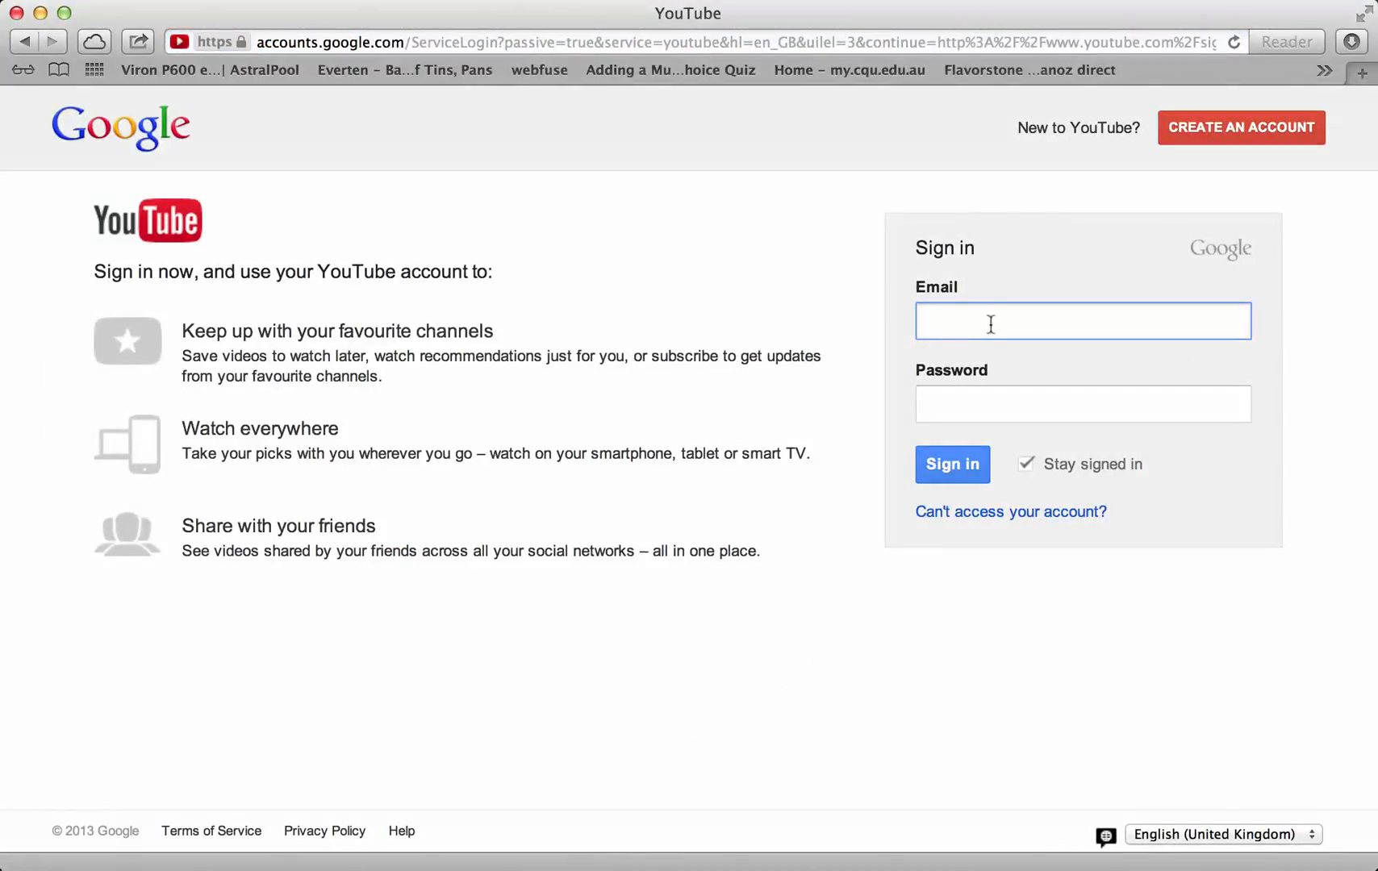
left_click(1081, 403)
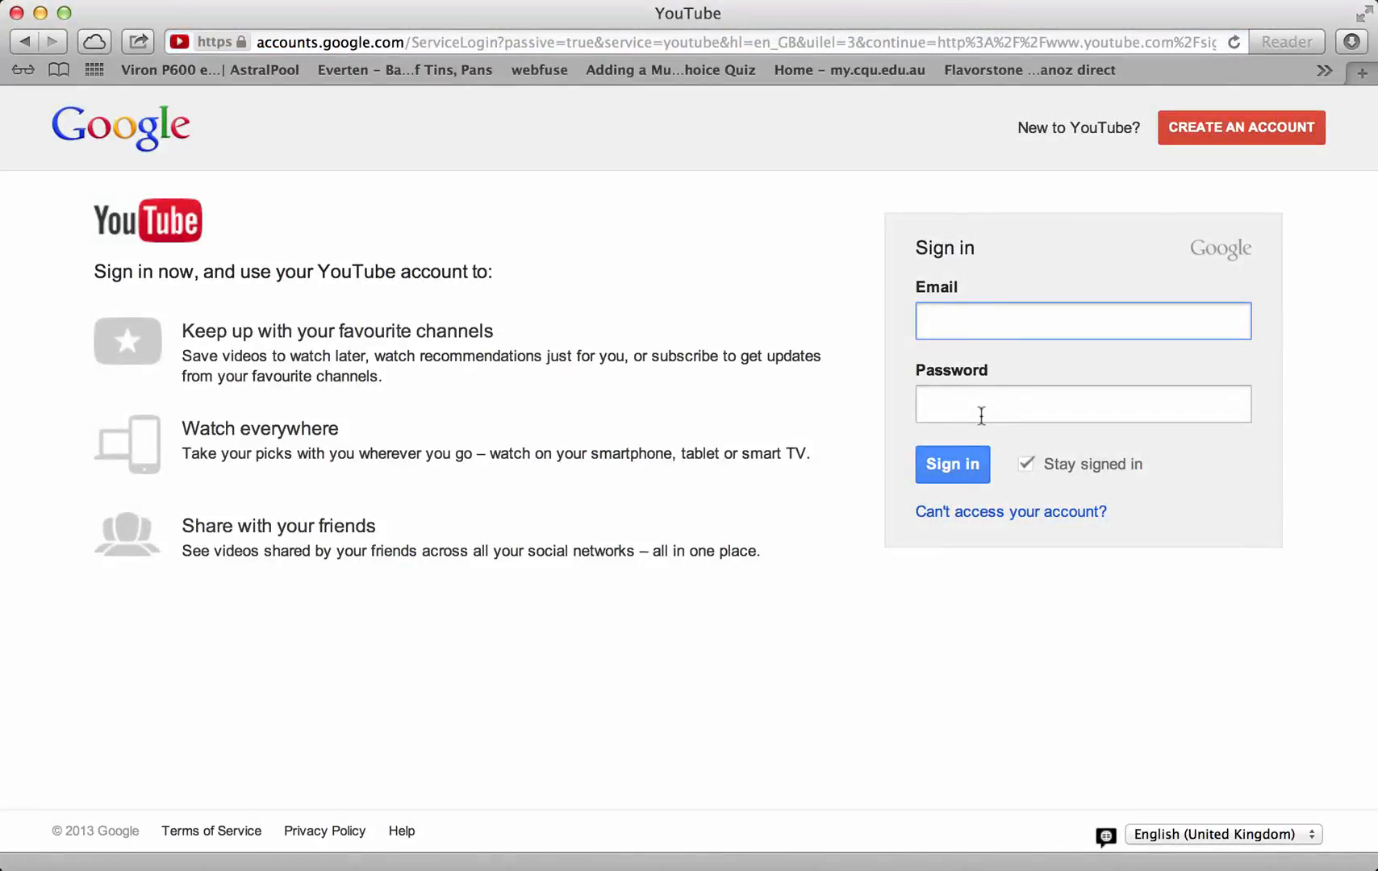
left_click(1239, 128)
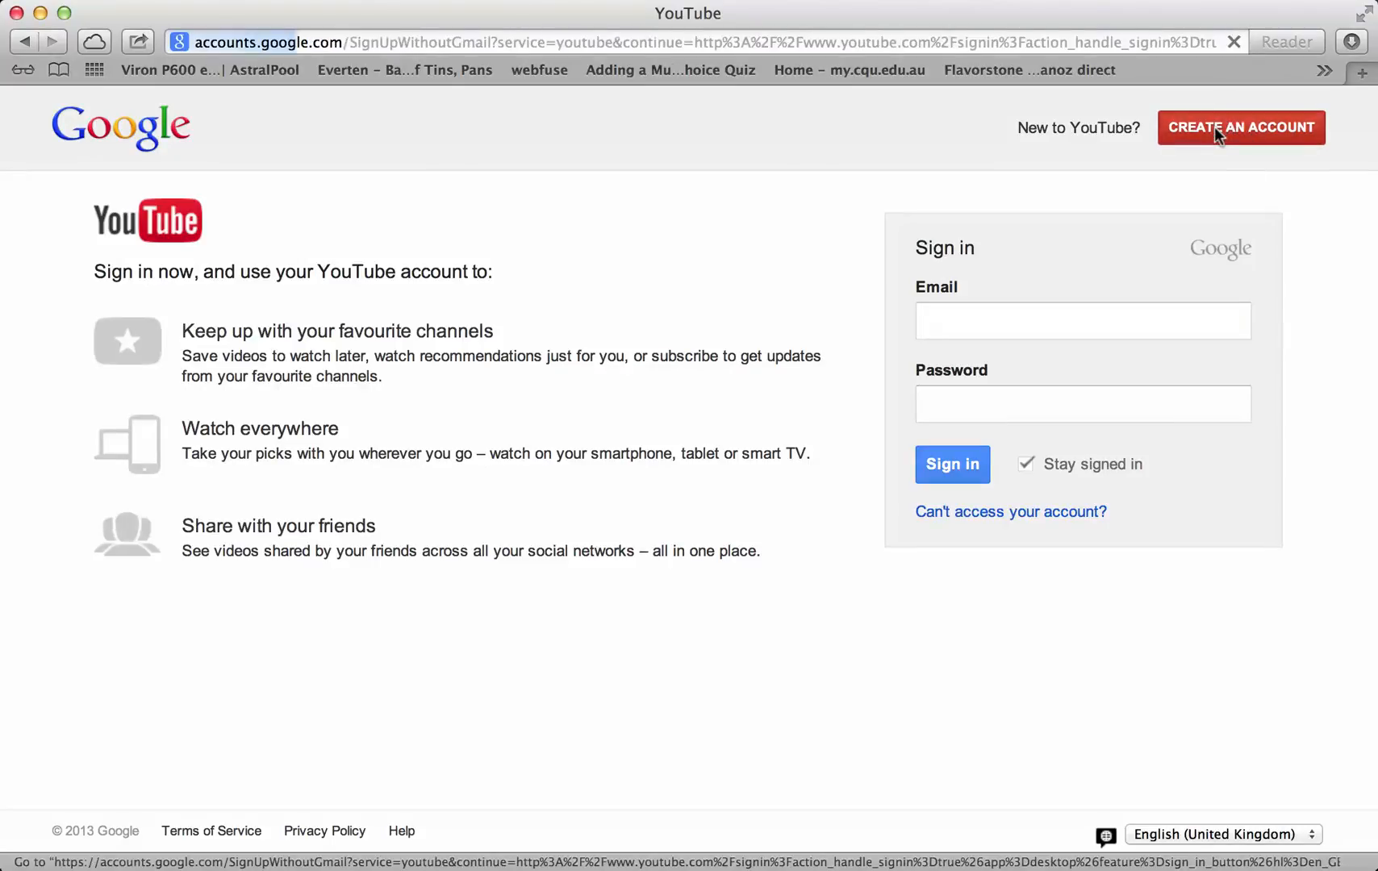
Start a new Google account with first name Jo and last name Bloggs.
left_click(1239, 127)
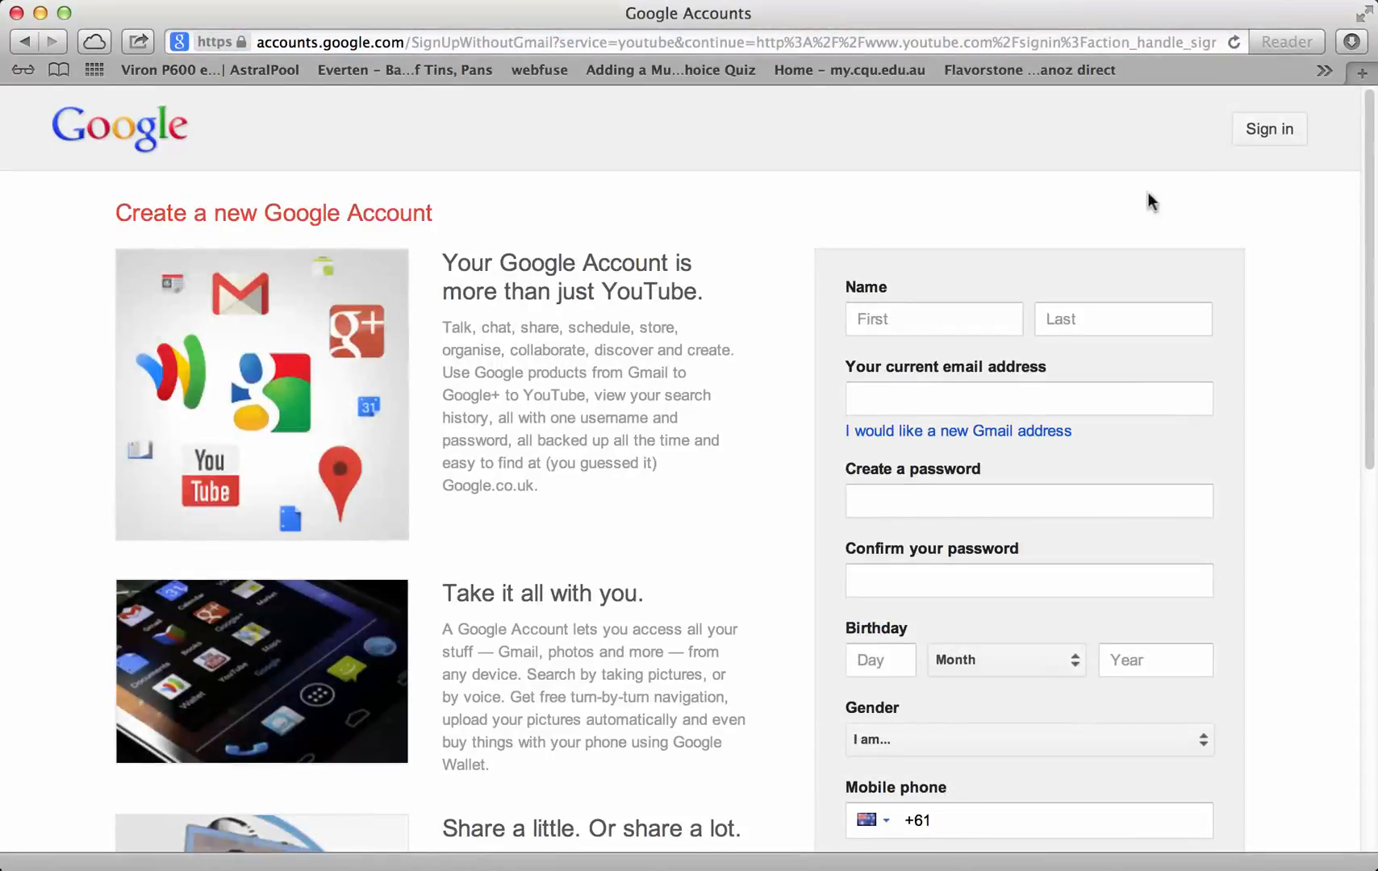
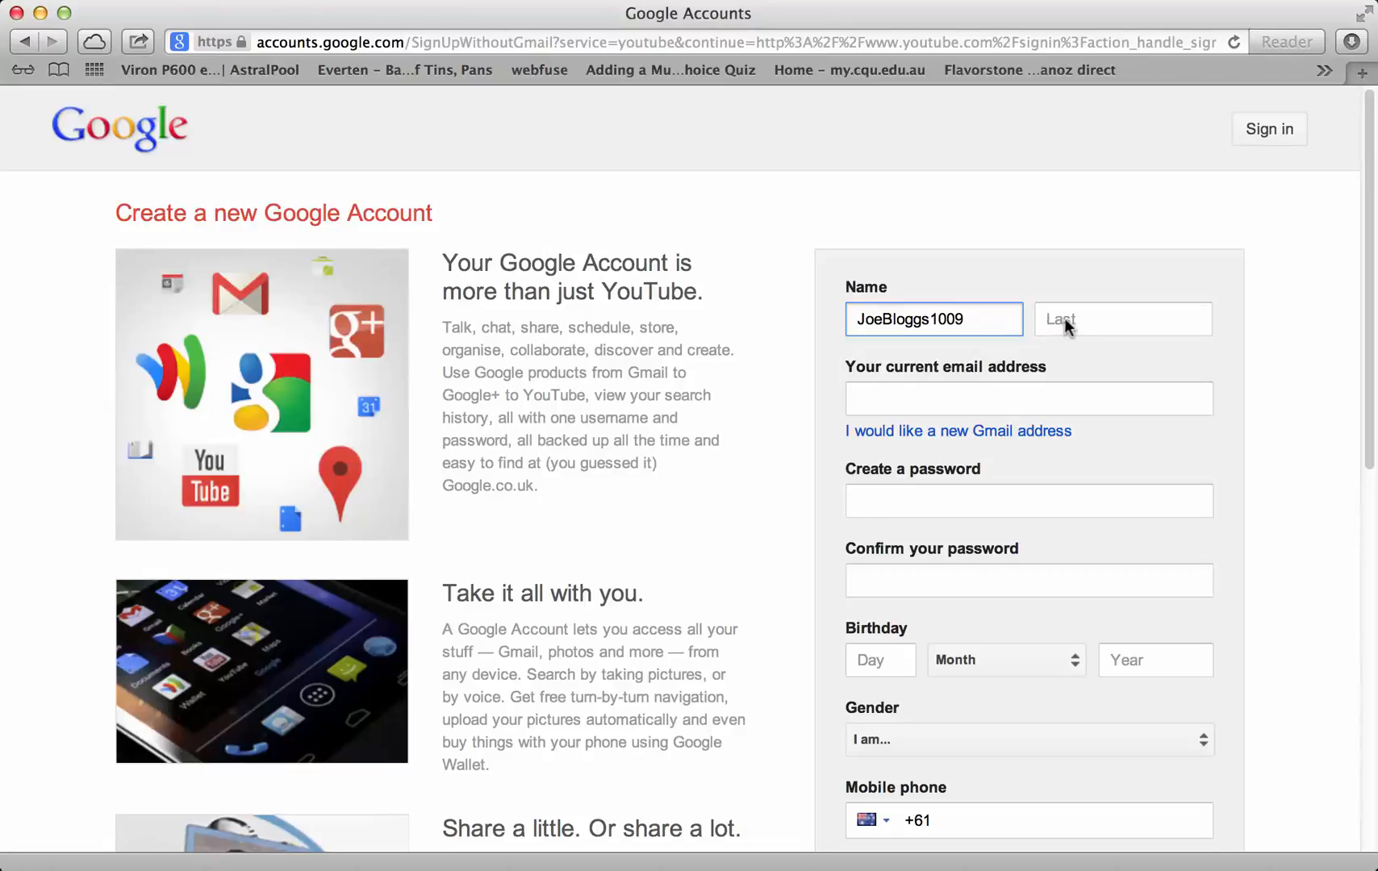
left_click(1123, 318)
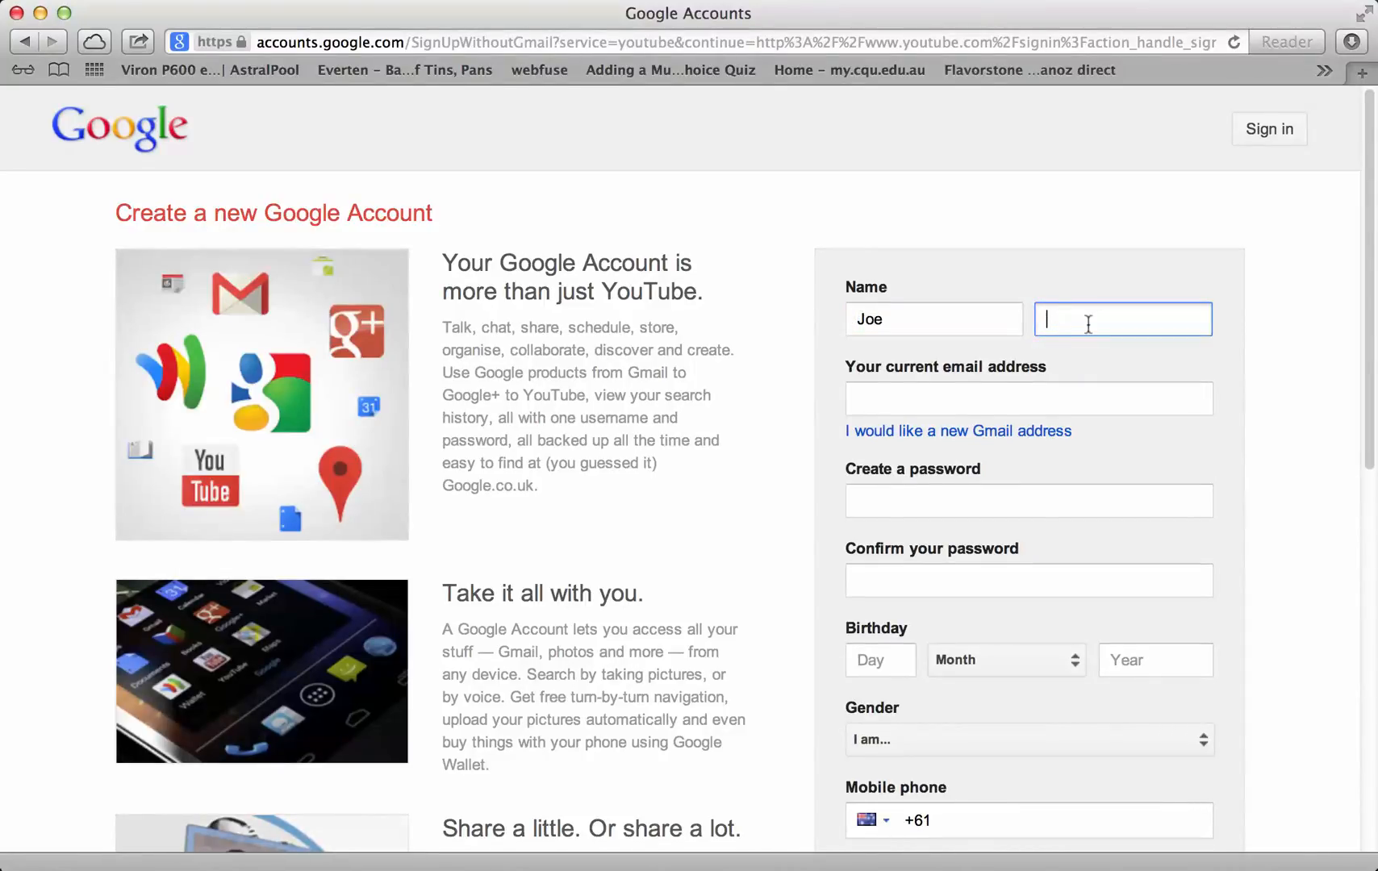
type("Bloggs")
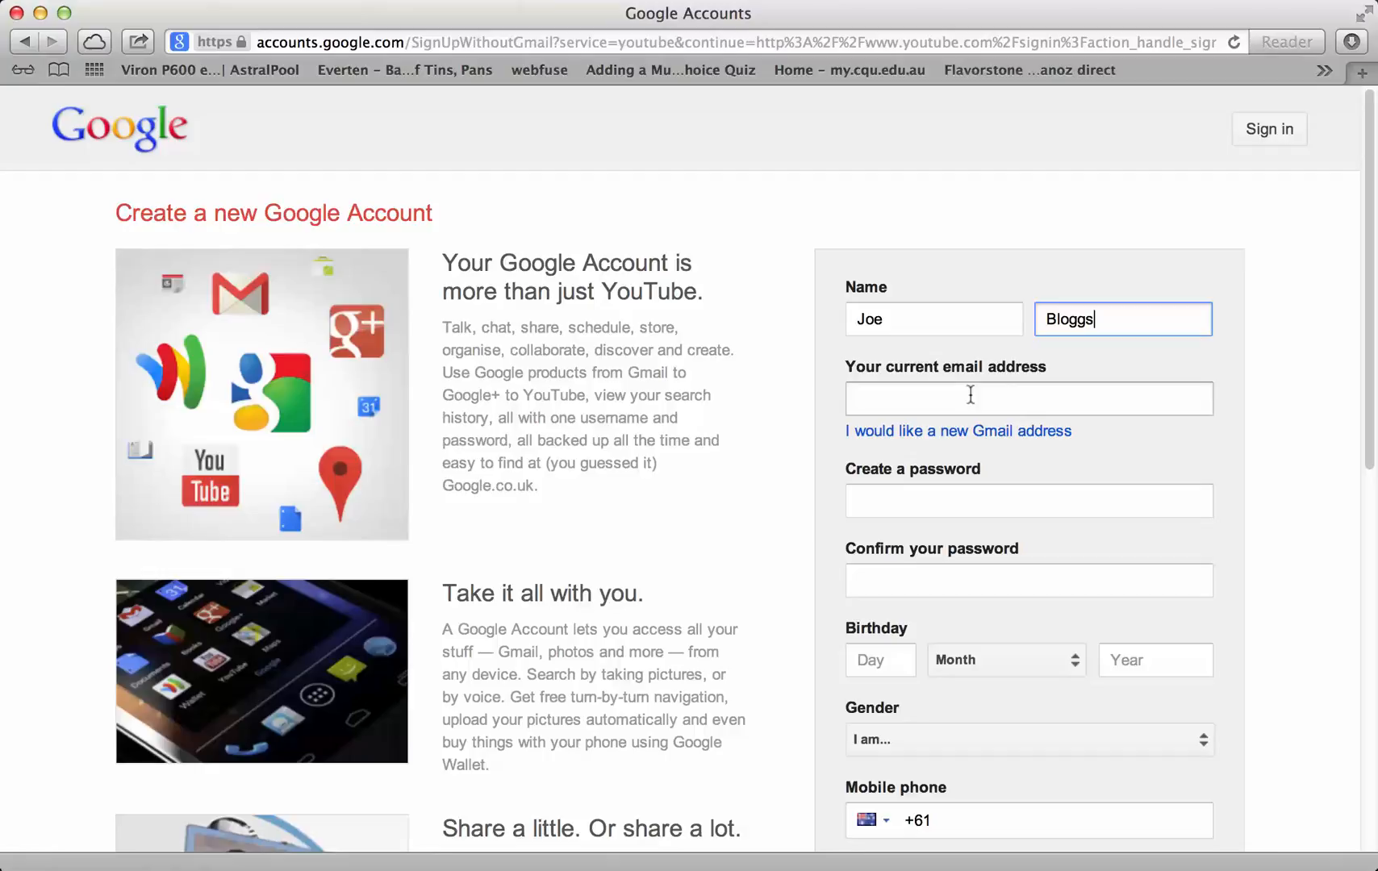
Choose a new Gmail username 'JoeBlo...' and enter a strong password.
left_click(959, 431)
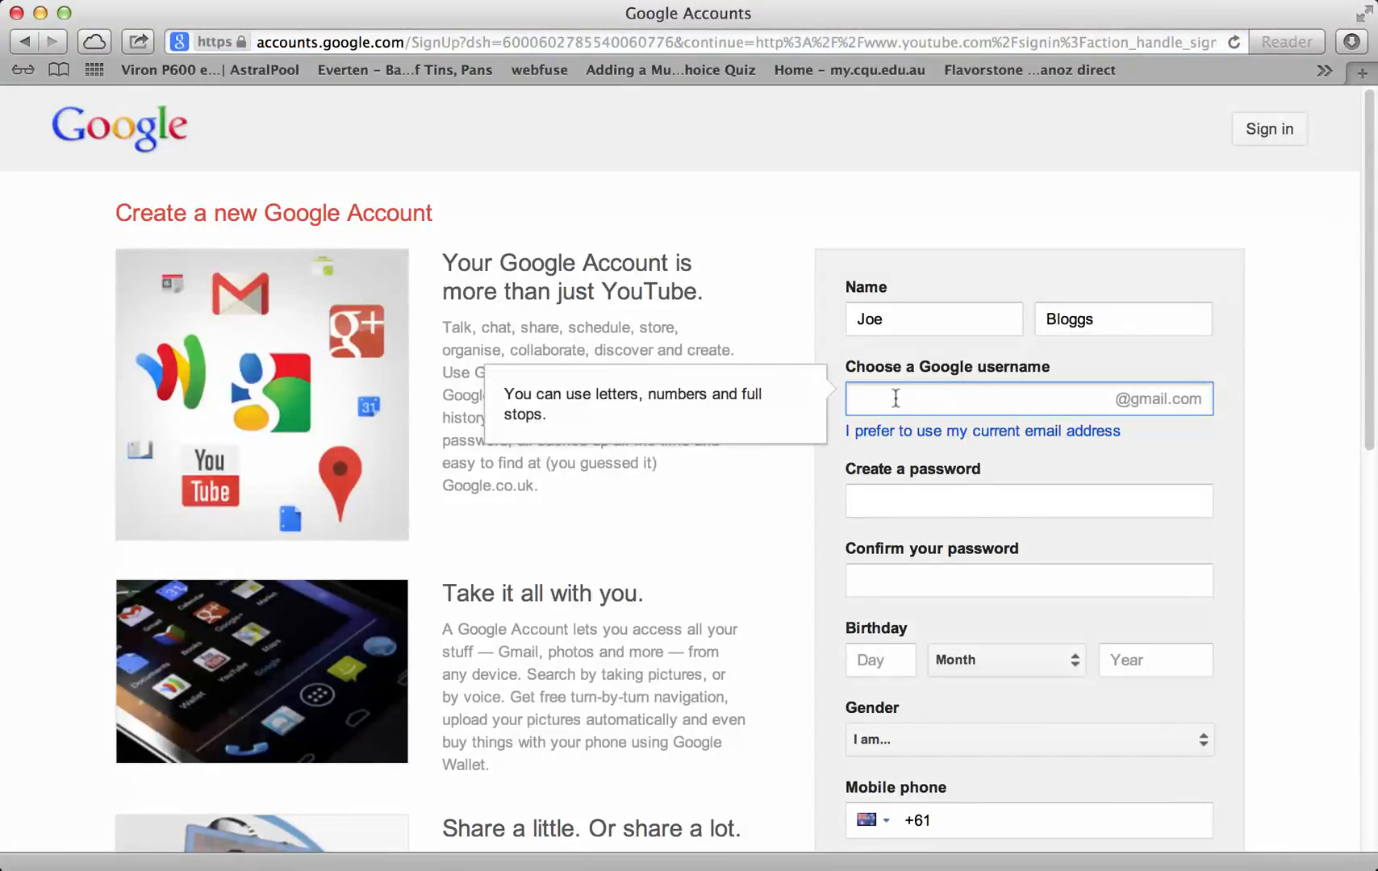
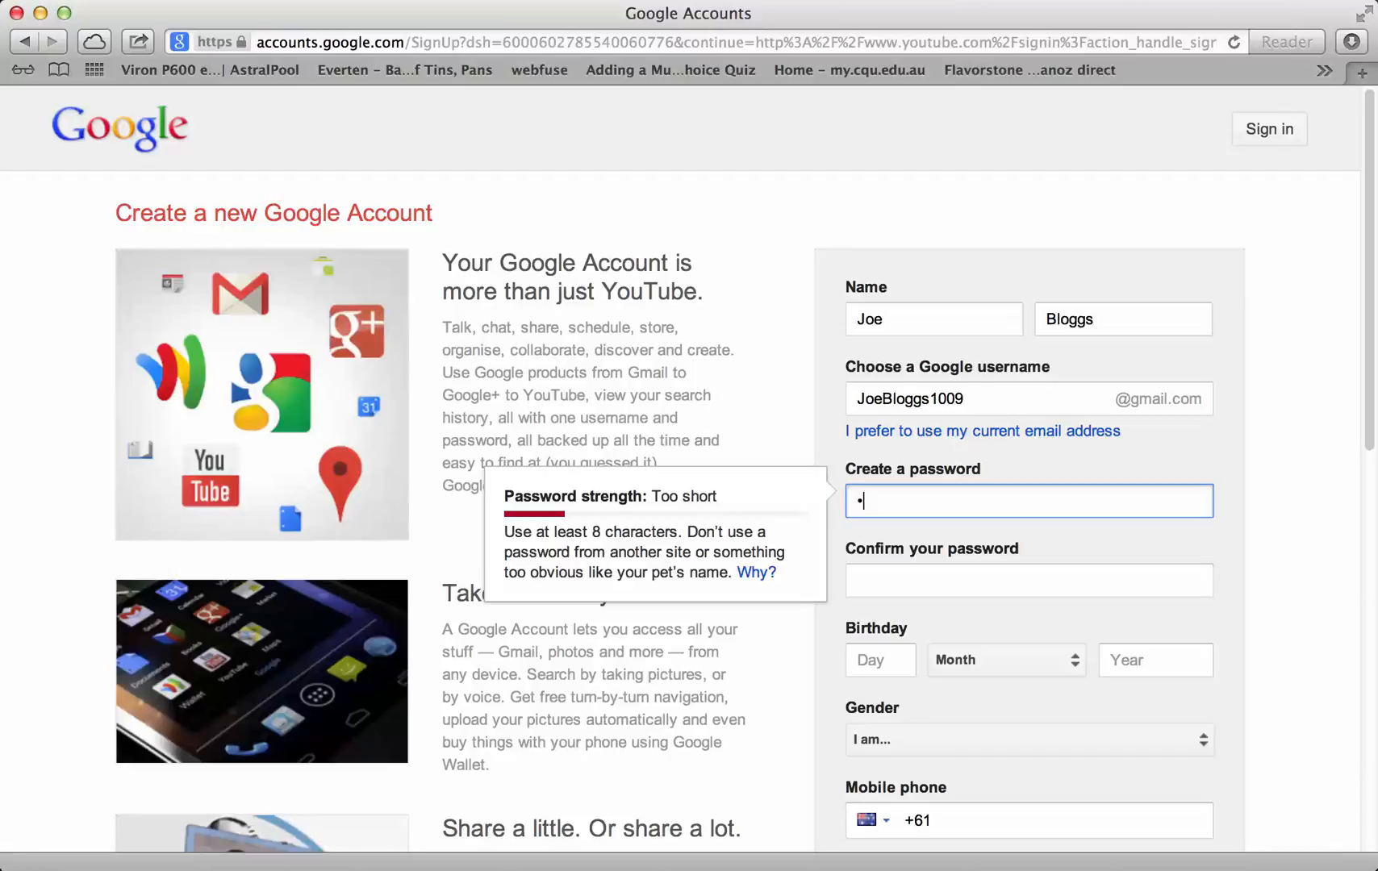
type("password")
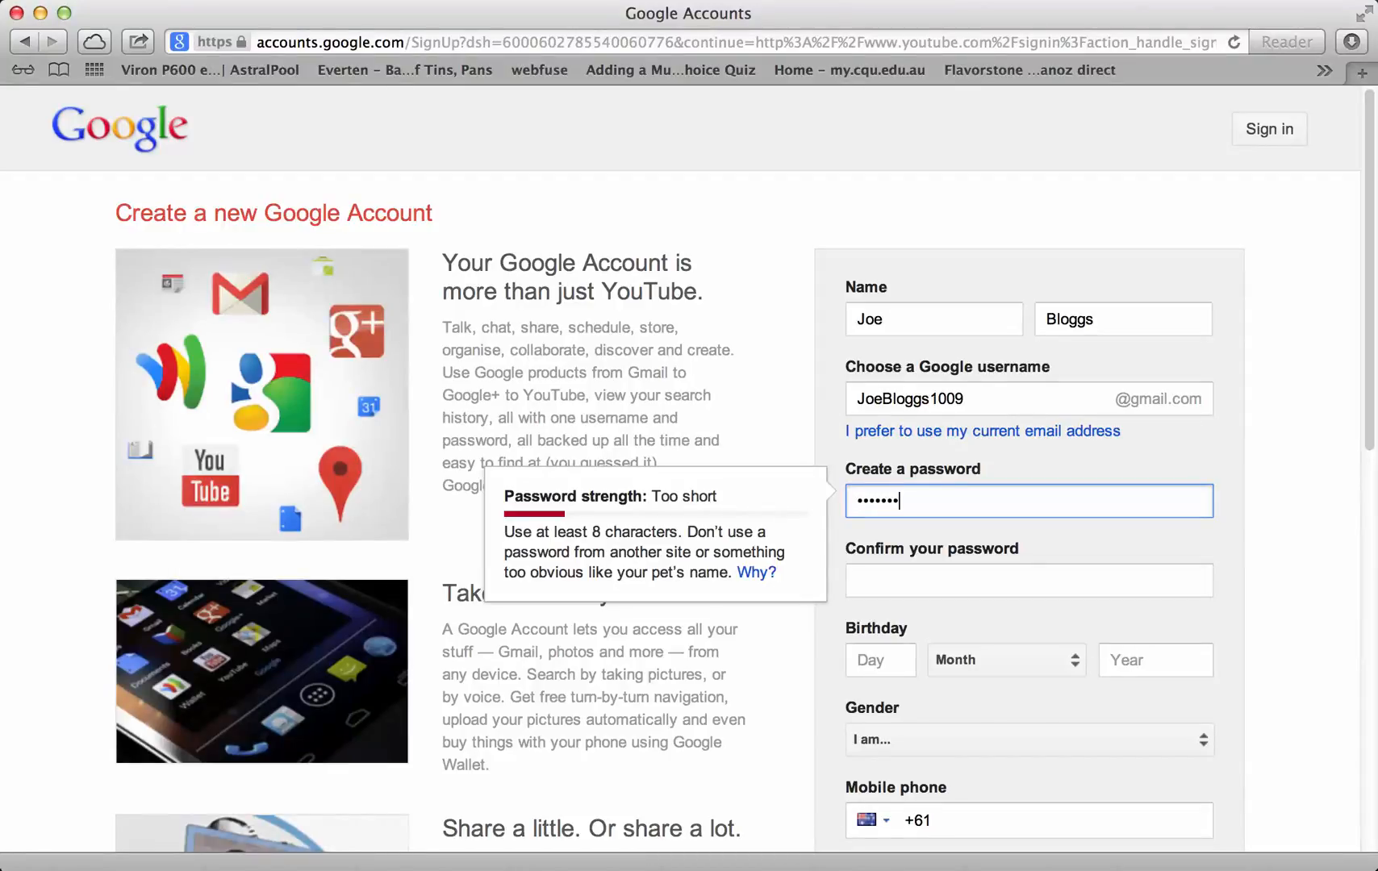
type("••")
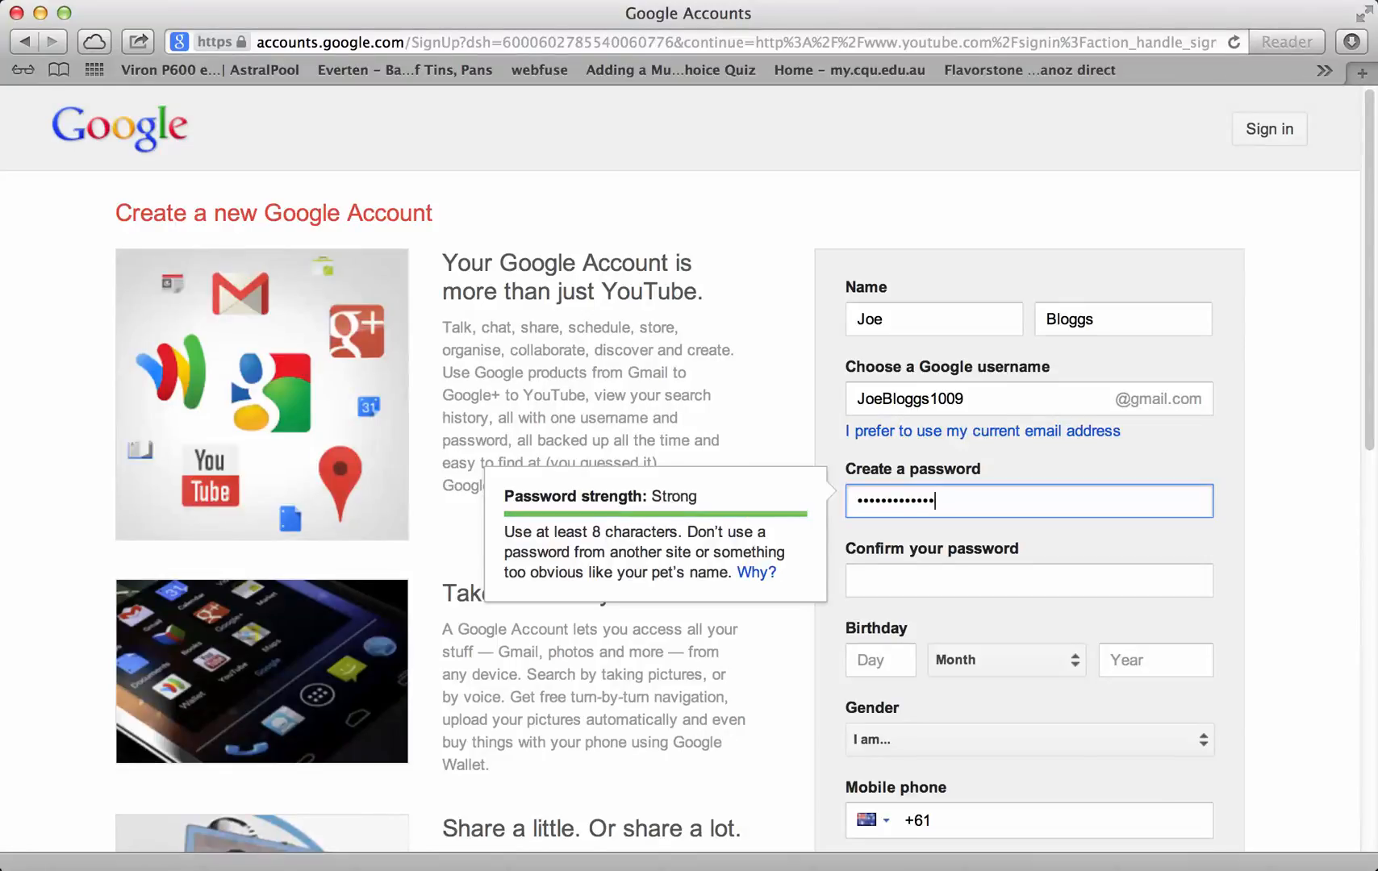
Confirm the password field, set birthday to January 1960 and gender Male.
left_click(1028, 581)
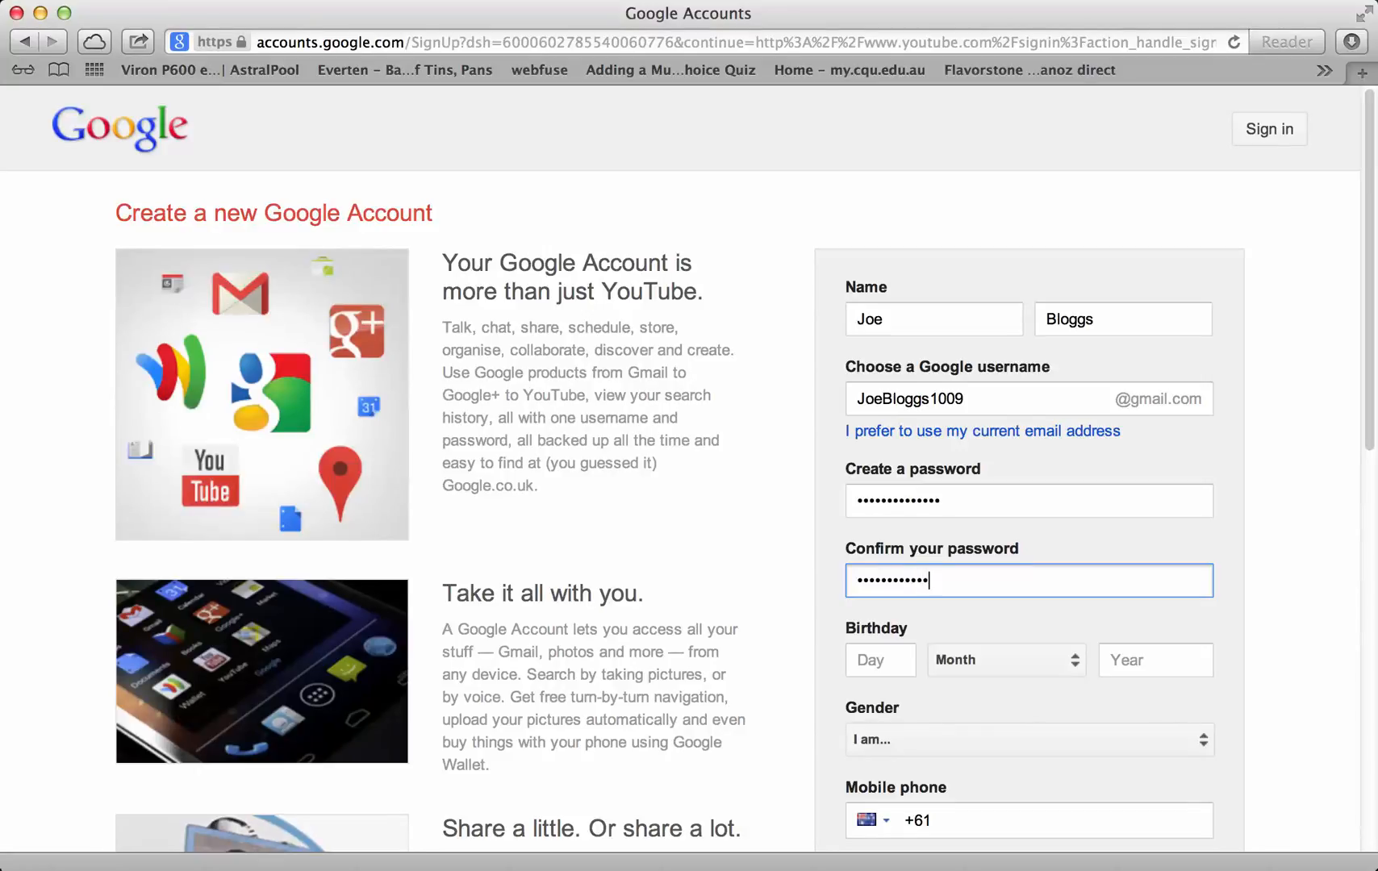
left_click(880, 688)
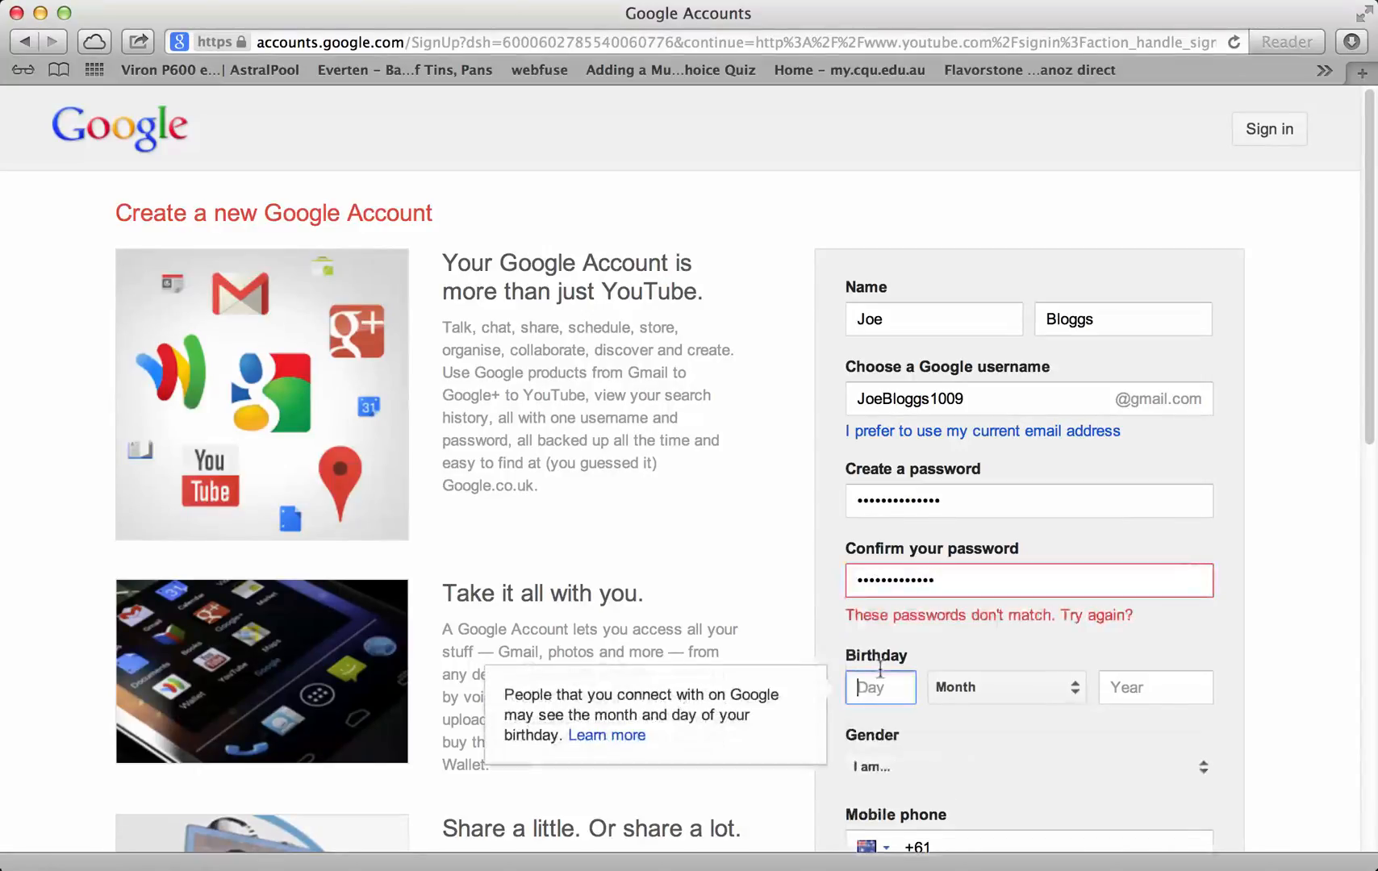
left_click(1006, 687)
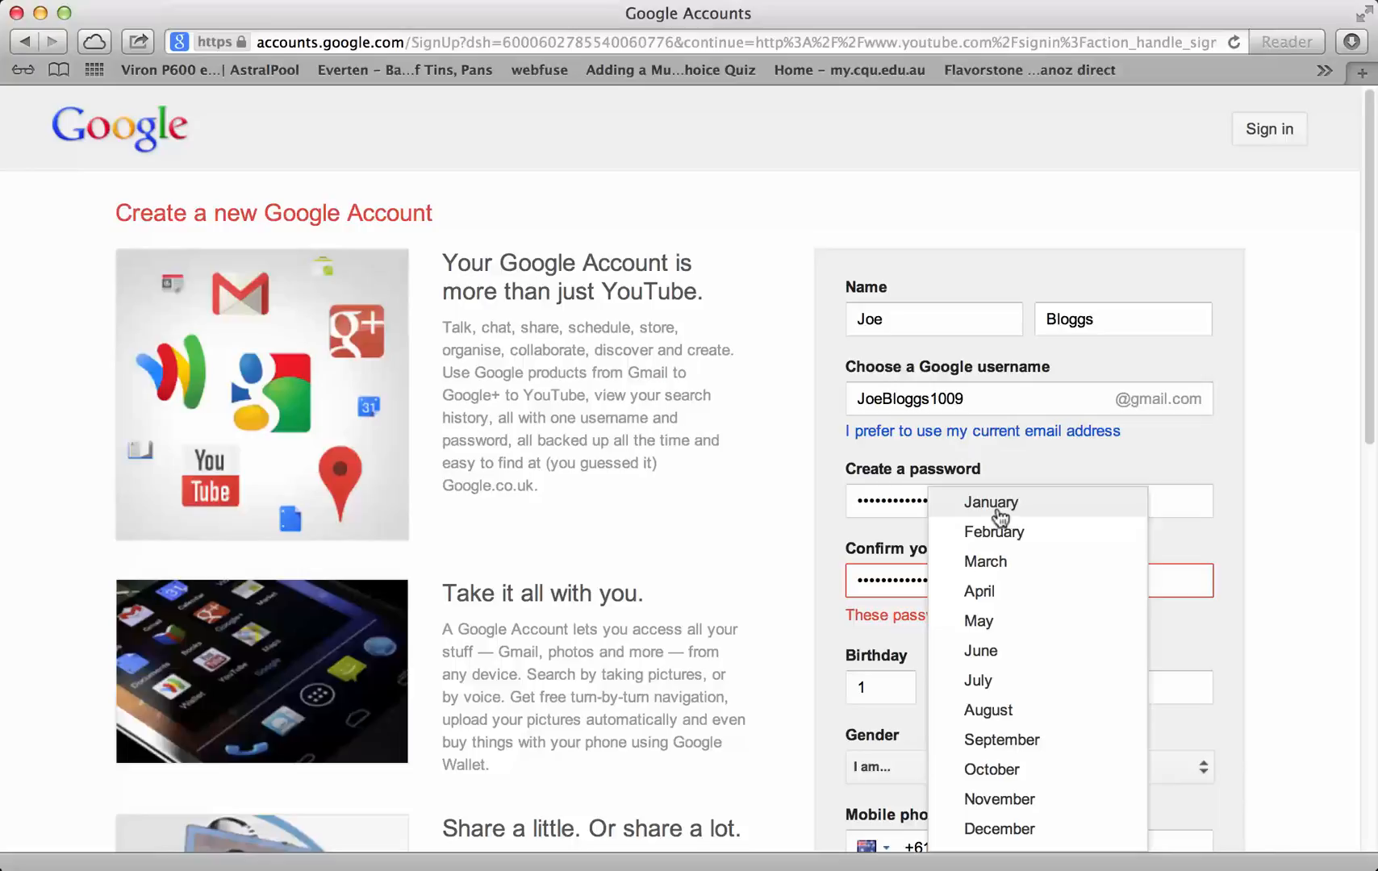
left_click(989, 501)
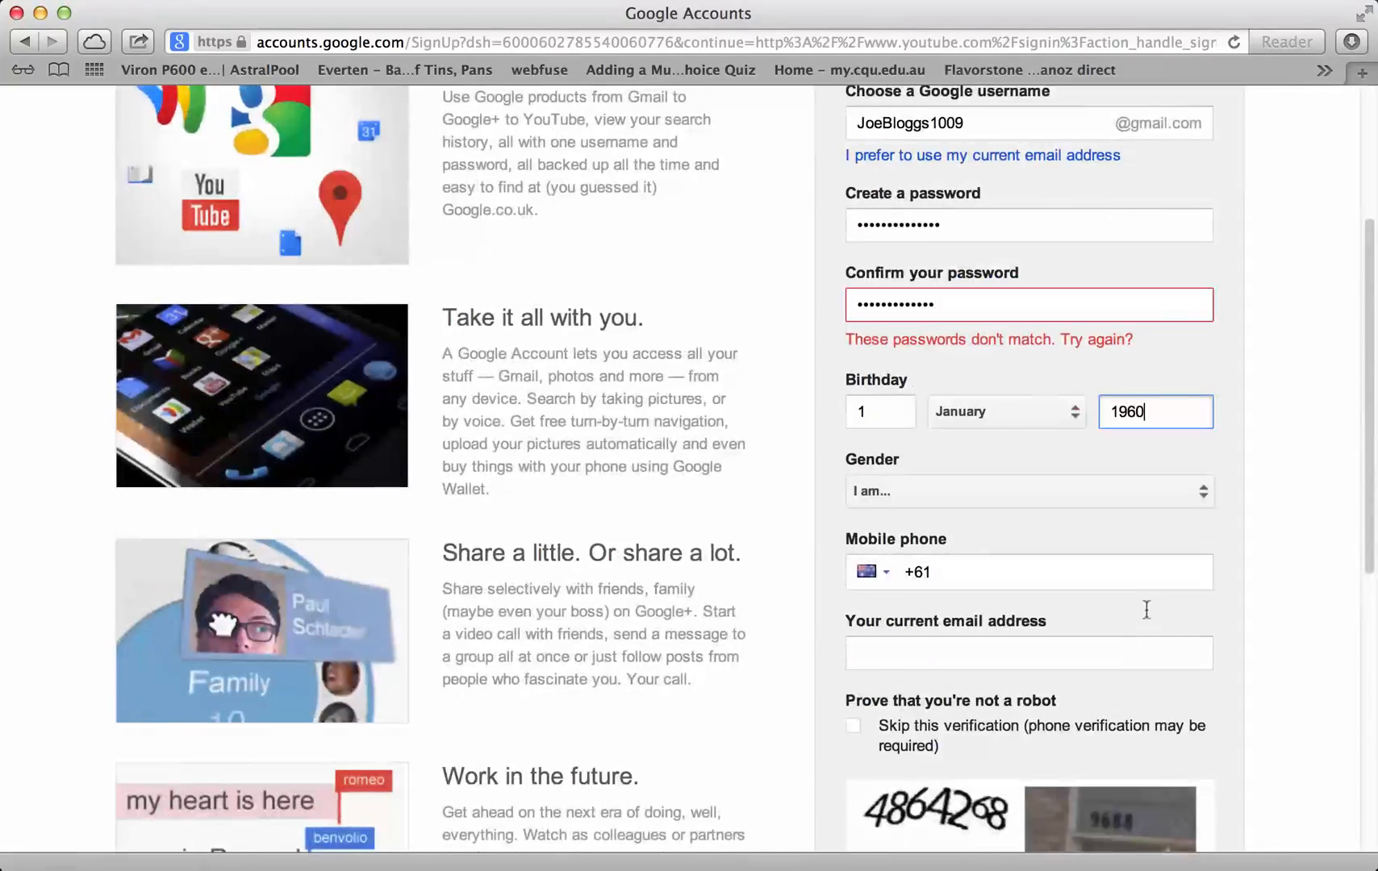
left_click(1027, 490)
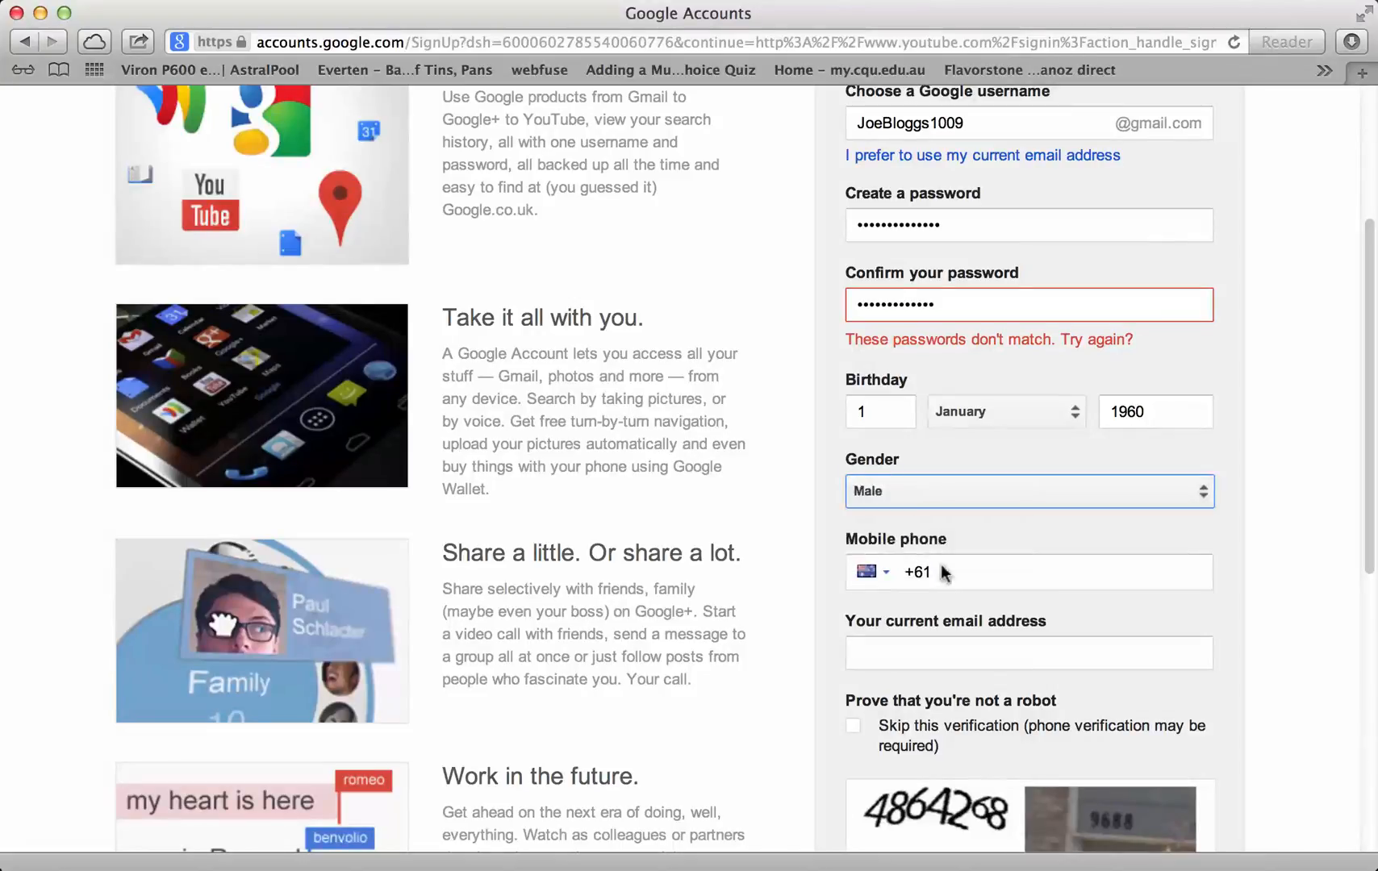
Enter the captcha '48642' and retype the password confirmation after a mismatch warning.
scroll("down", 3)
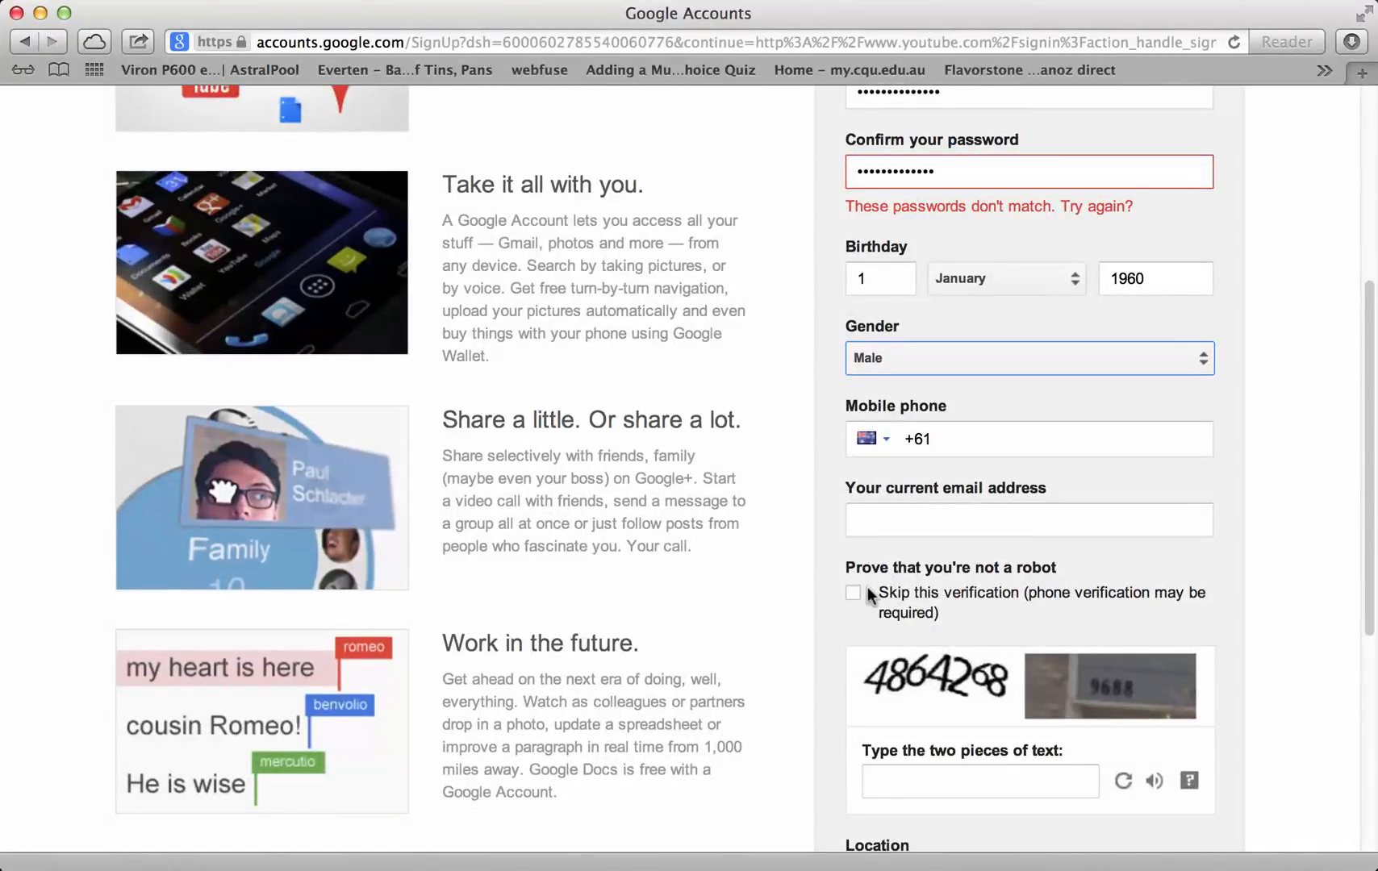
scroll("down", 3)
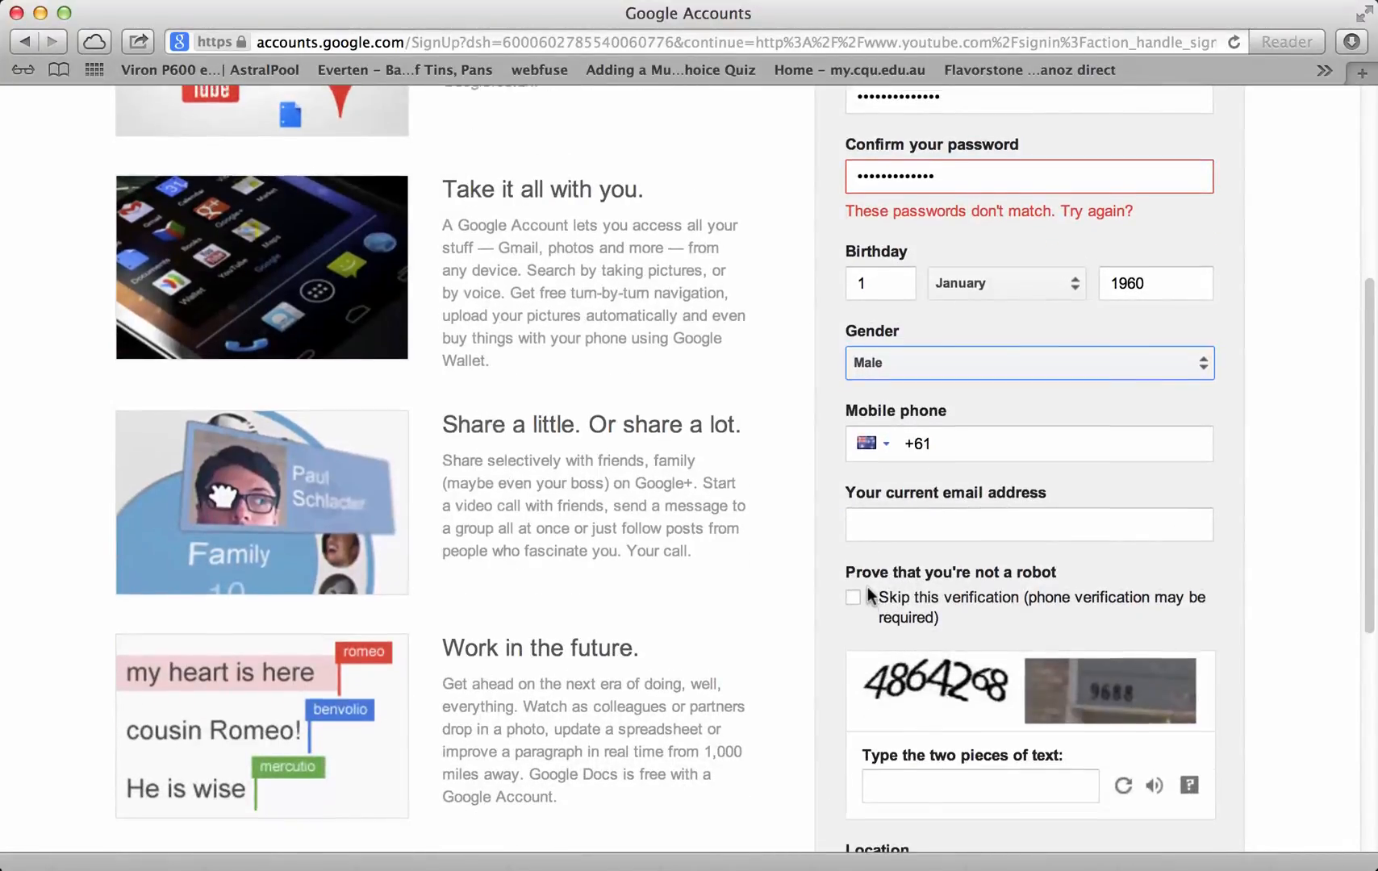
scroll("down", 3)
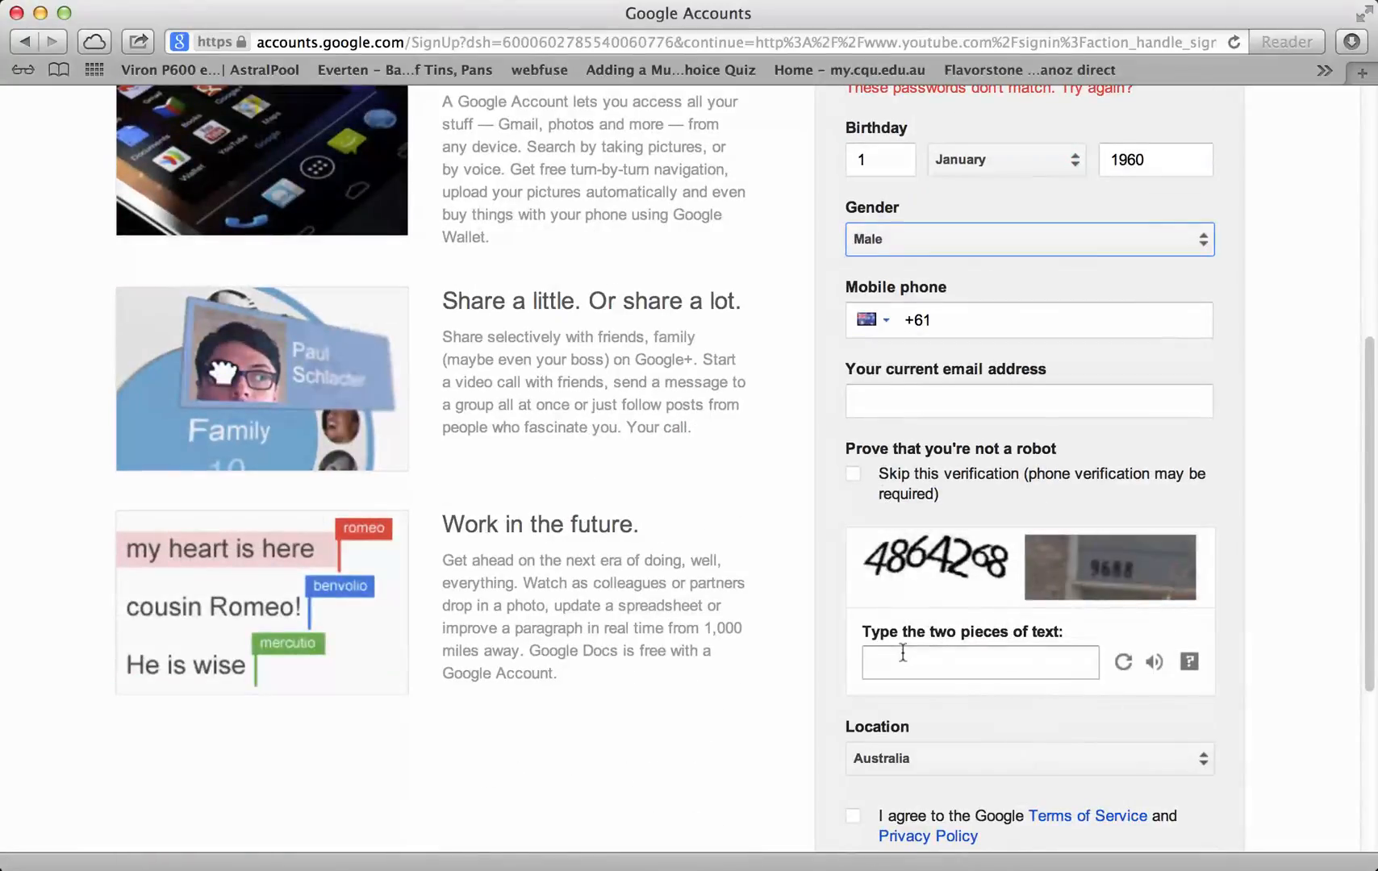
type("4")
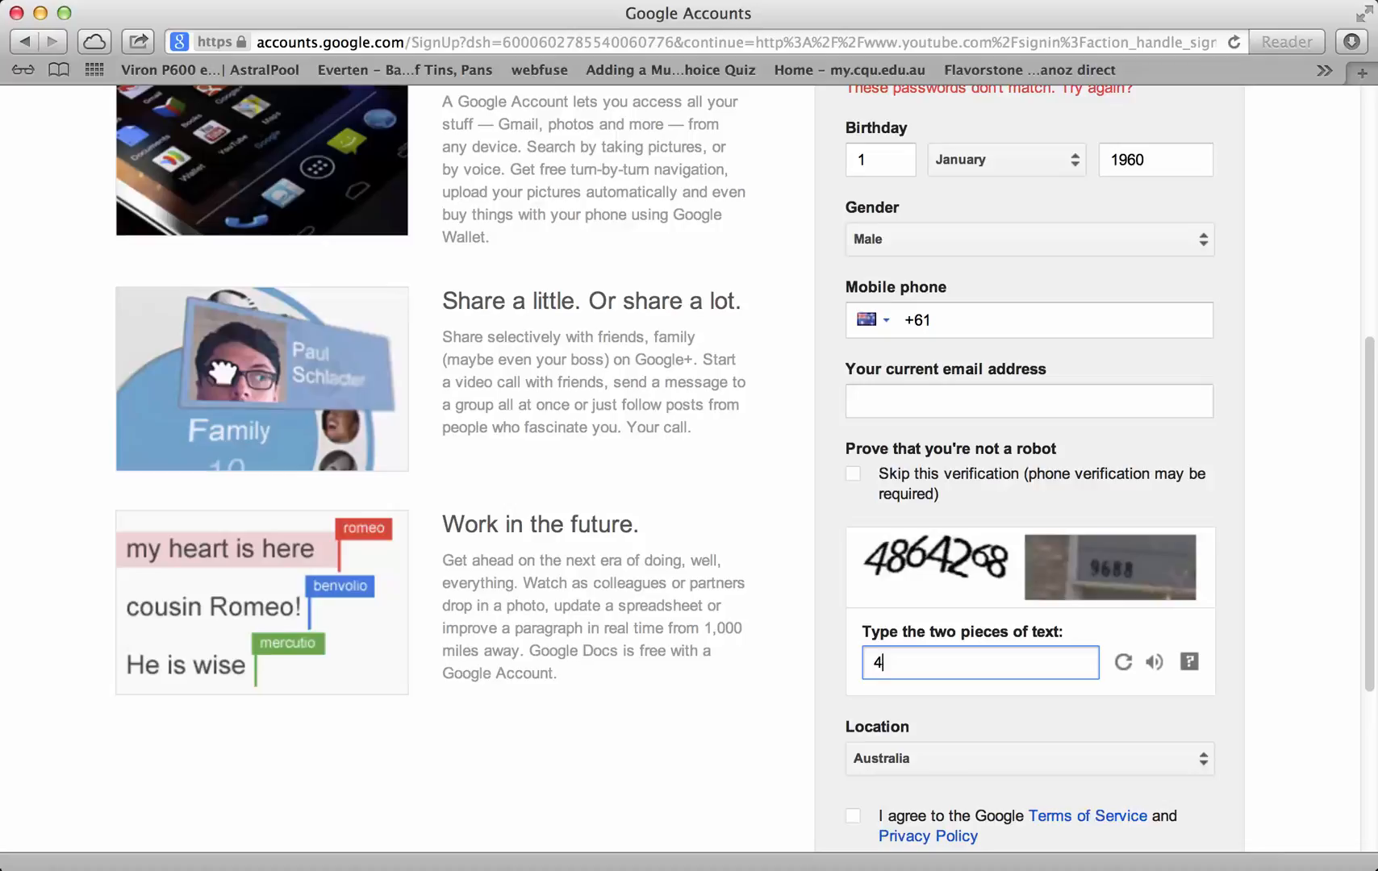
type("8642")
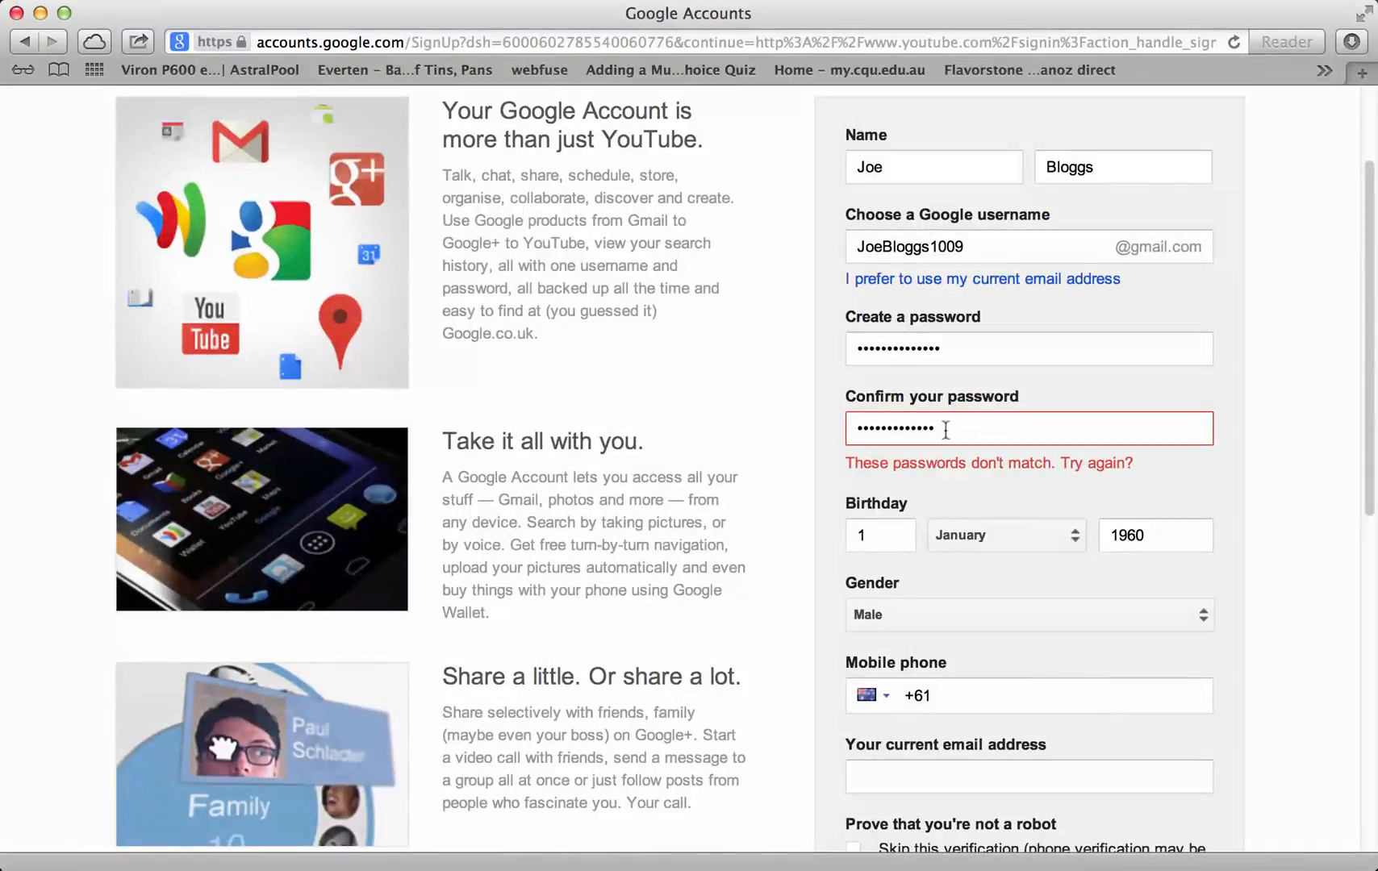
type("••")
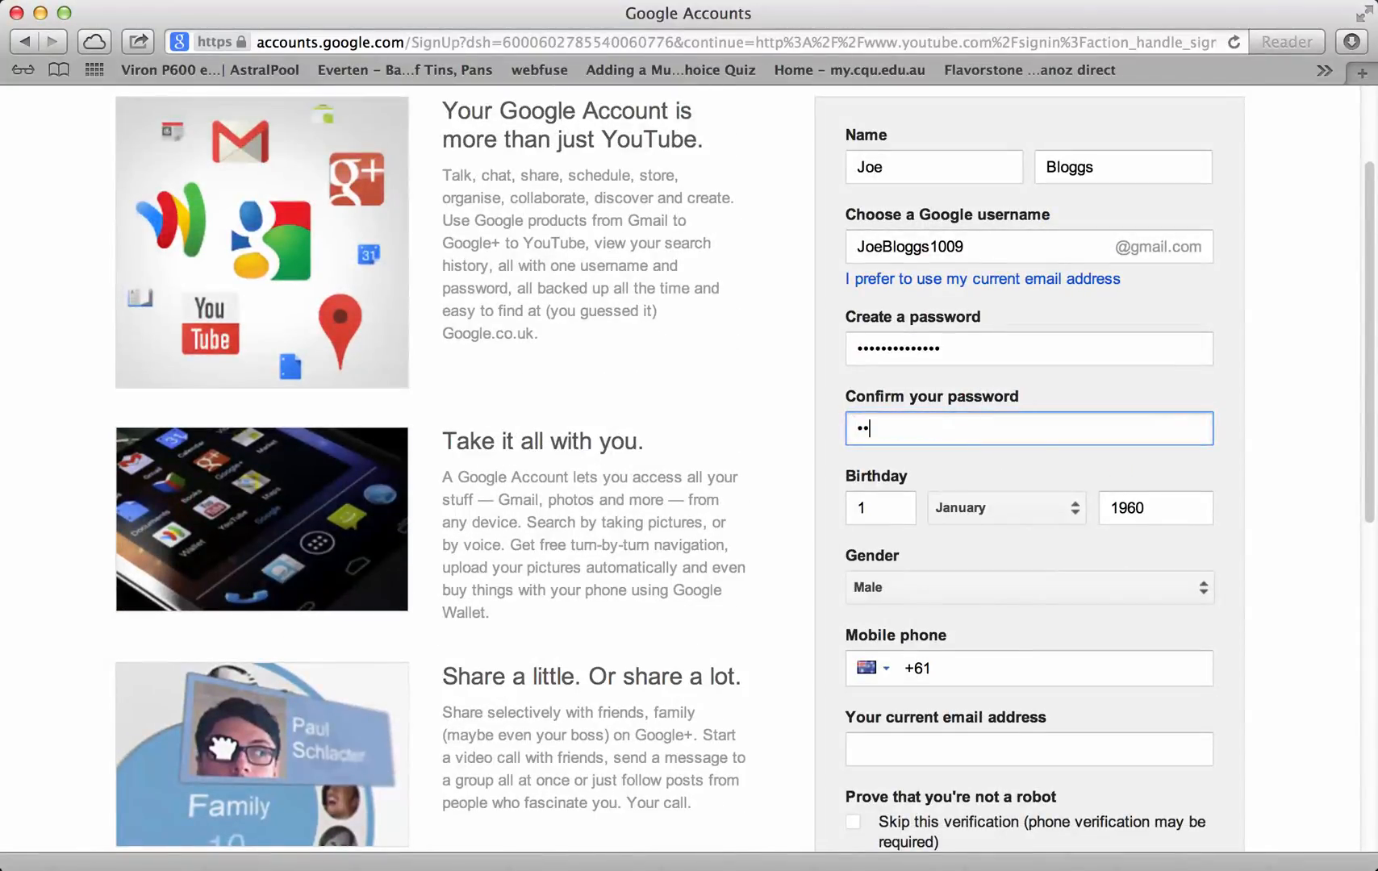
type("••••••")
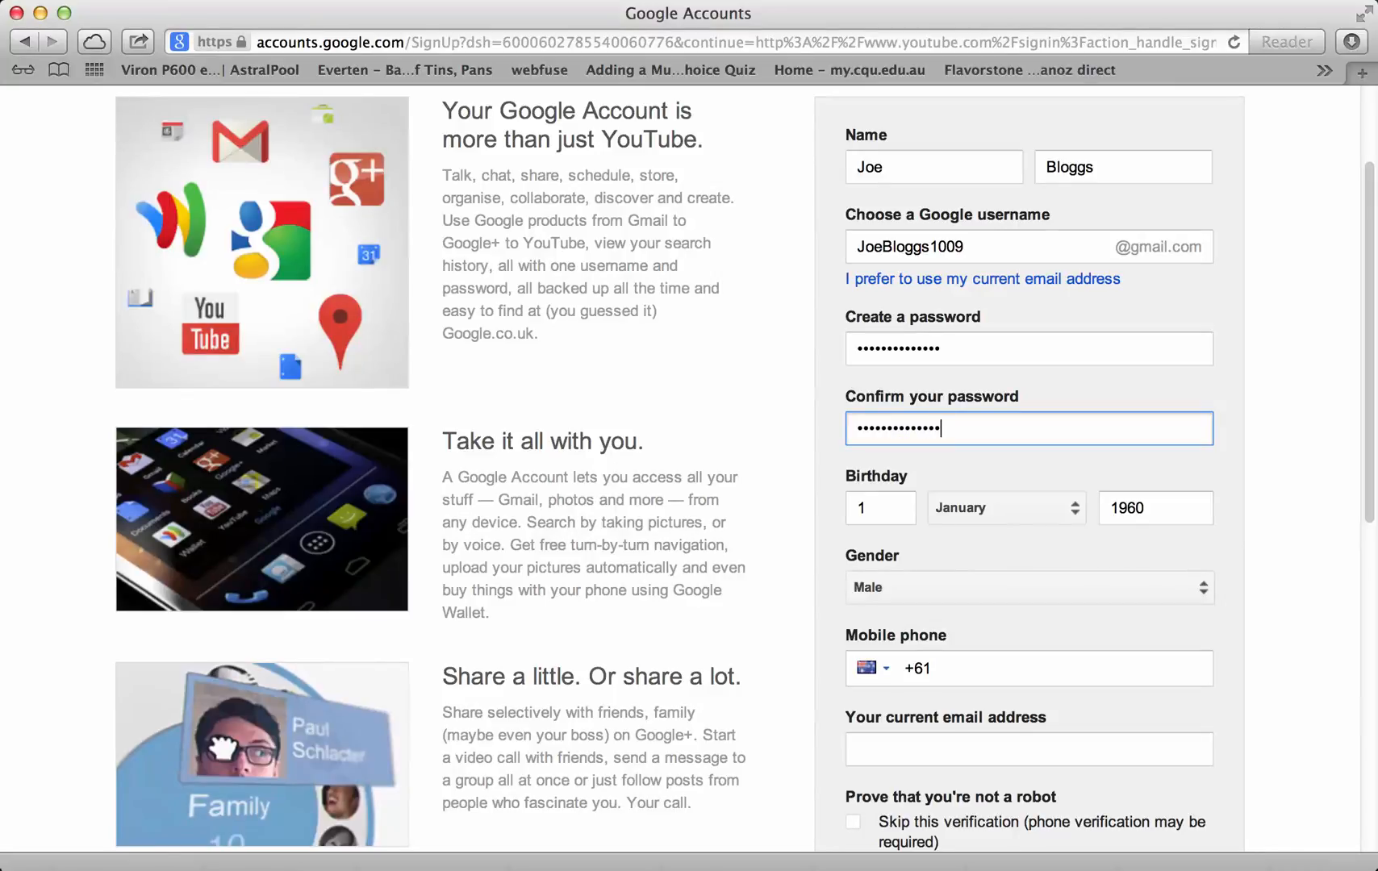
mouse_move(1227, 398)
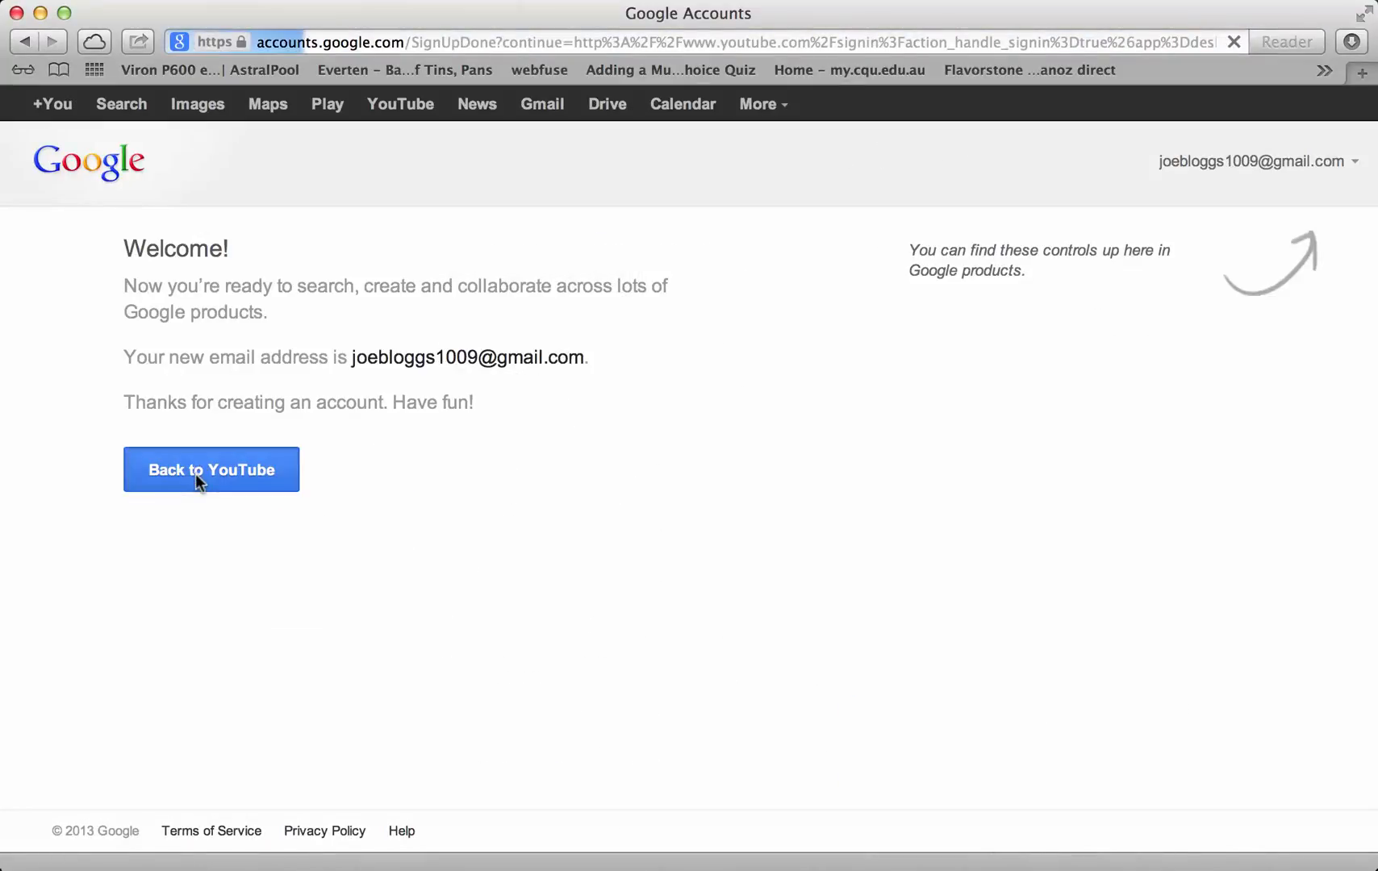
Return to YouTube with the new account and start an upload, reaching channel setup.
left_click(210, 469)
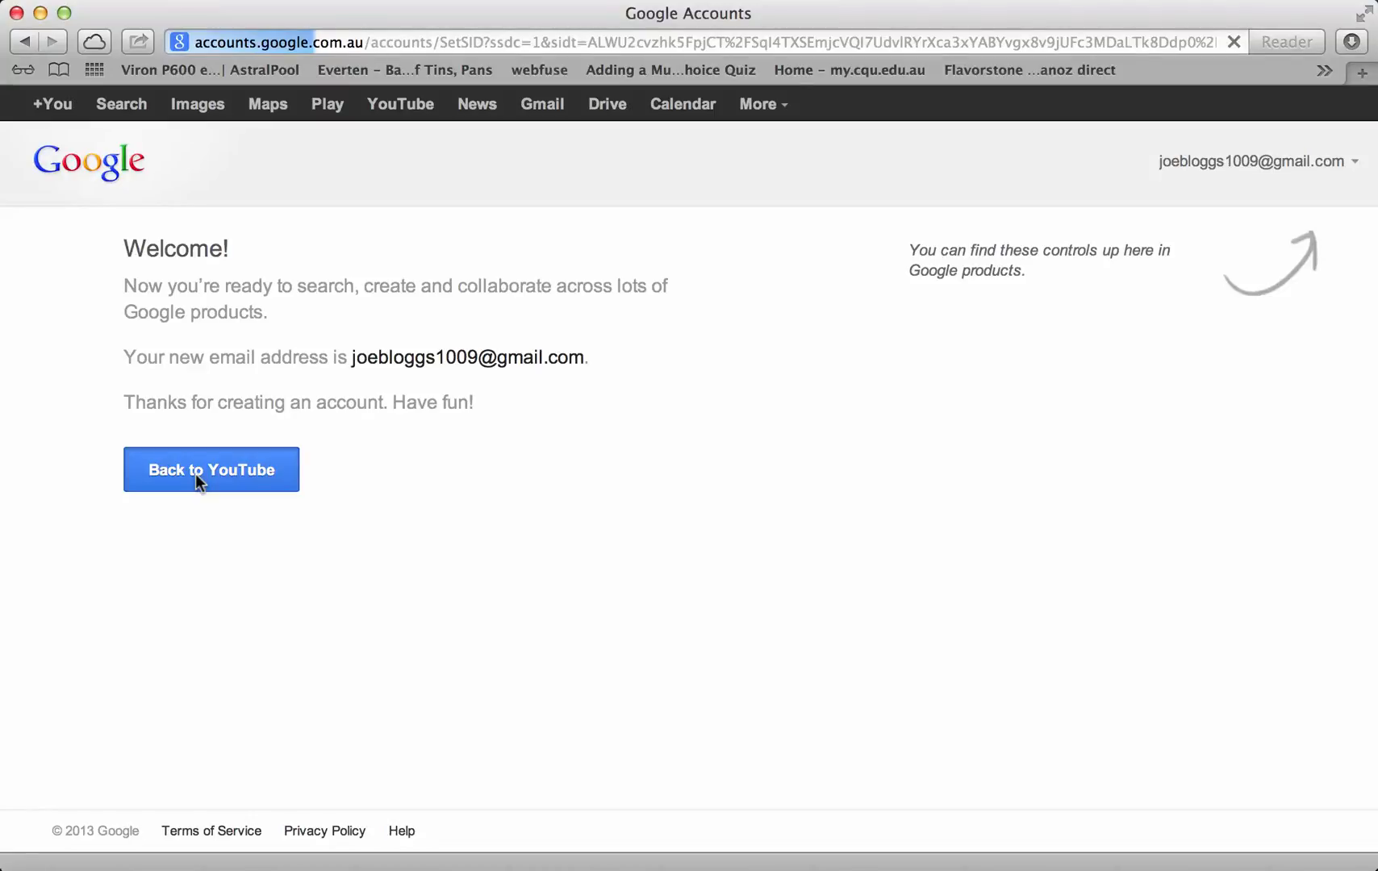
left_click(211, 470)
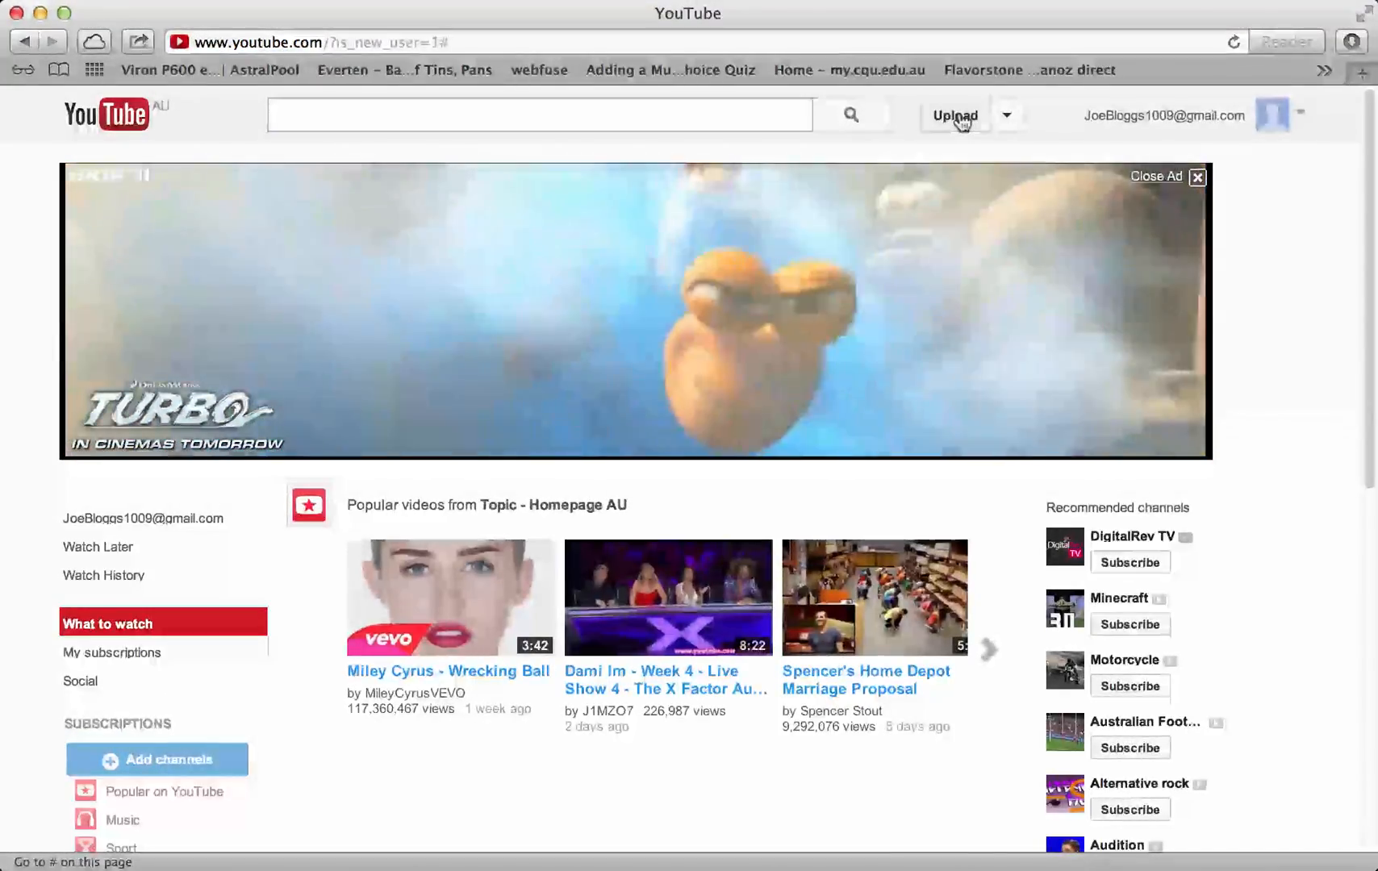
left_click(957, 114)
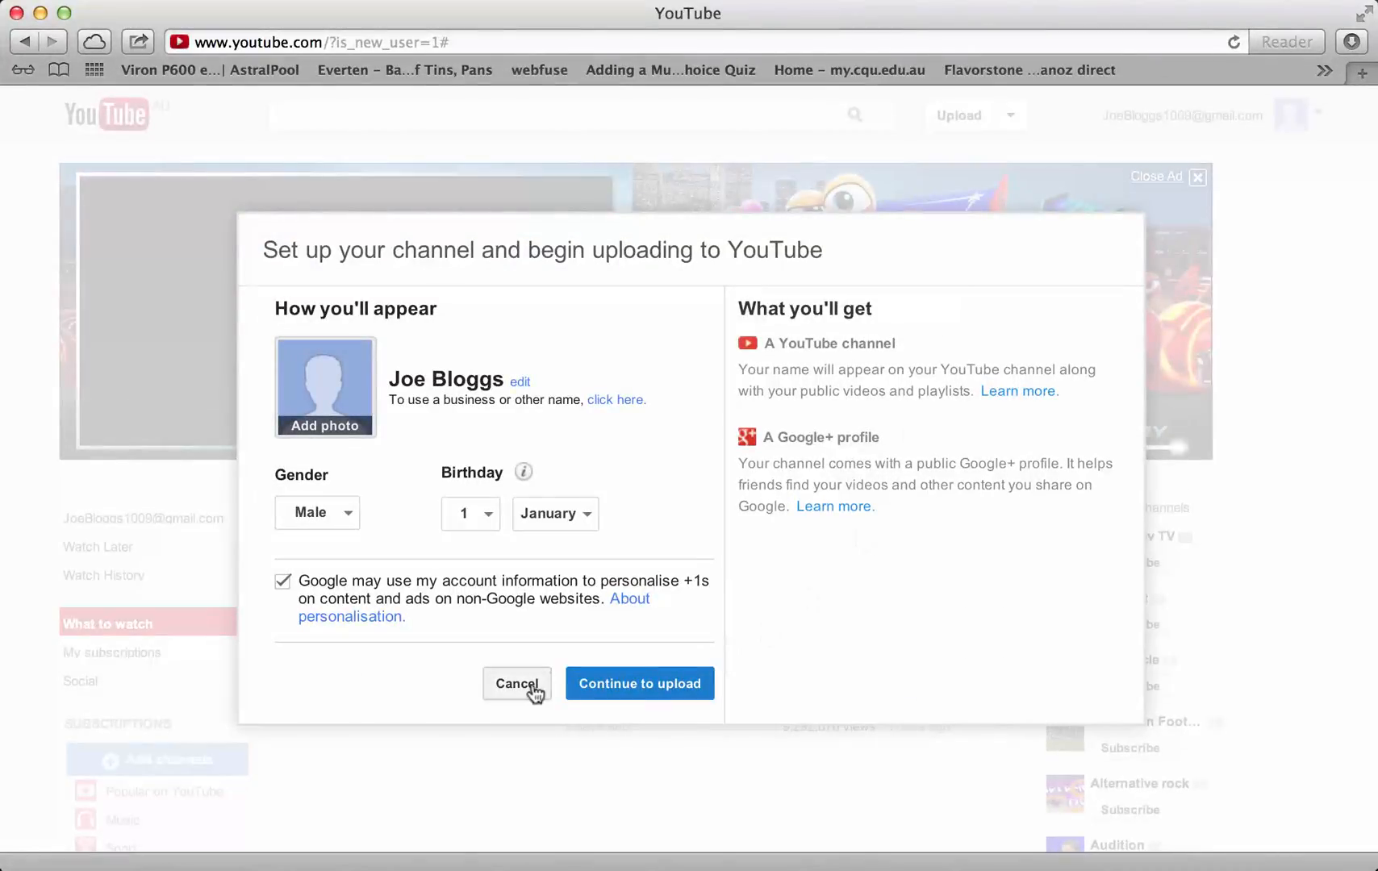
left_click(639, 683)
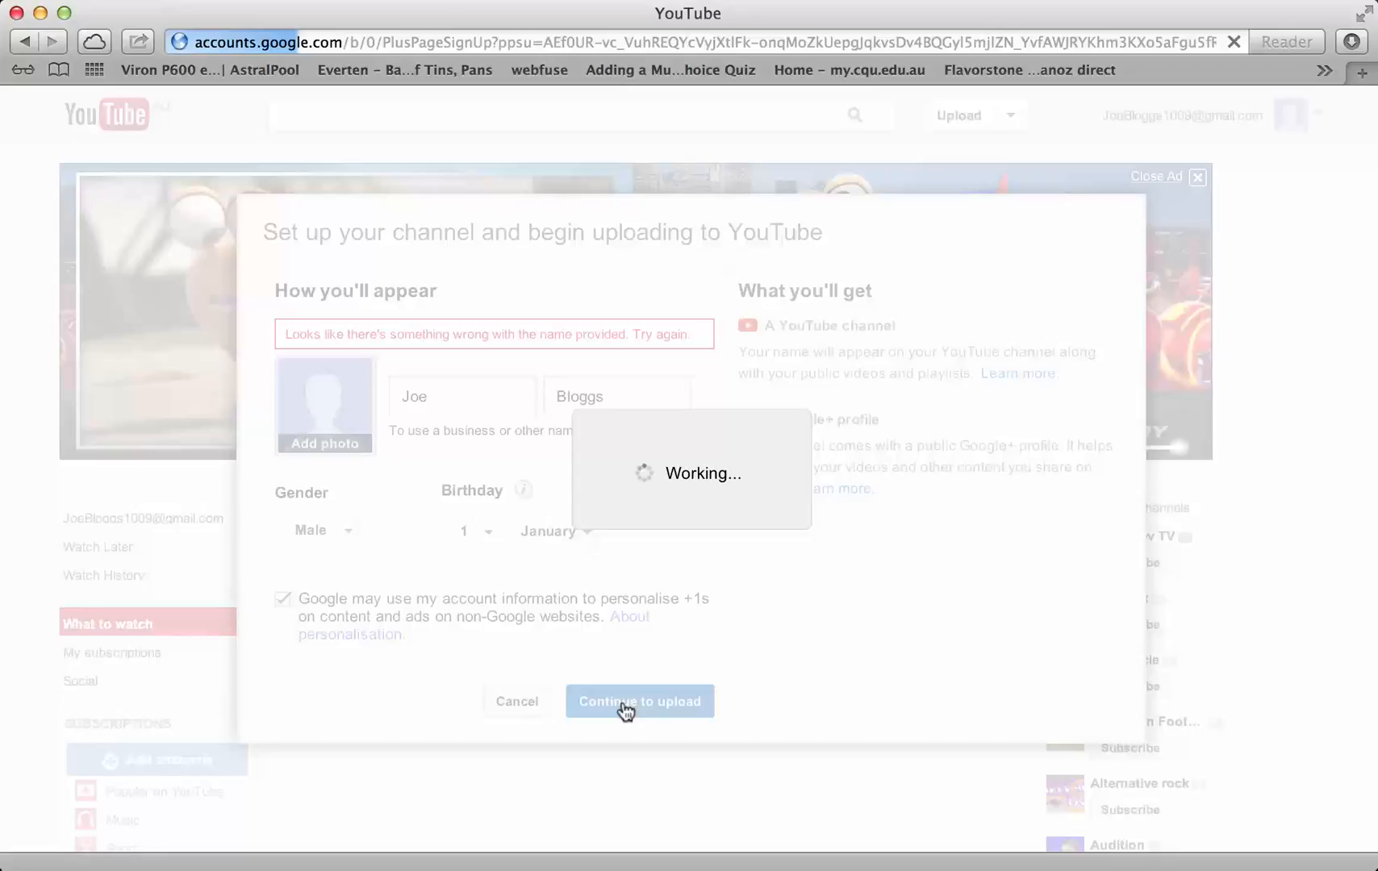
left_click(639, 700)
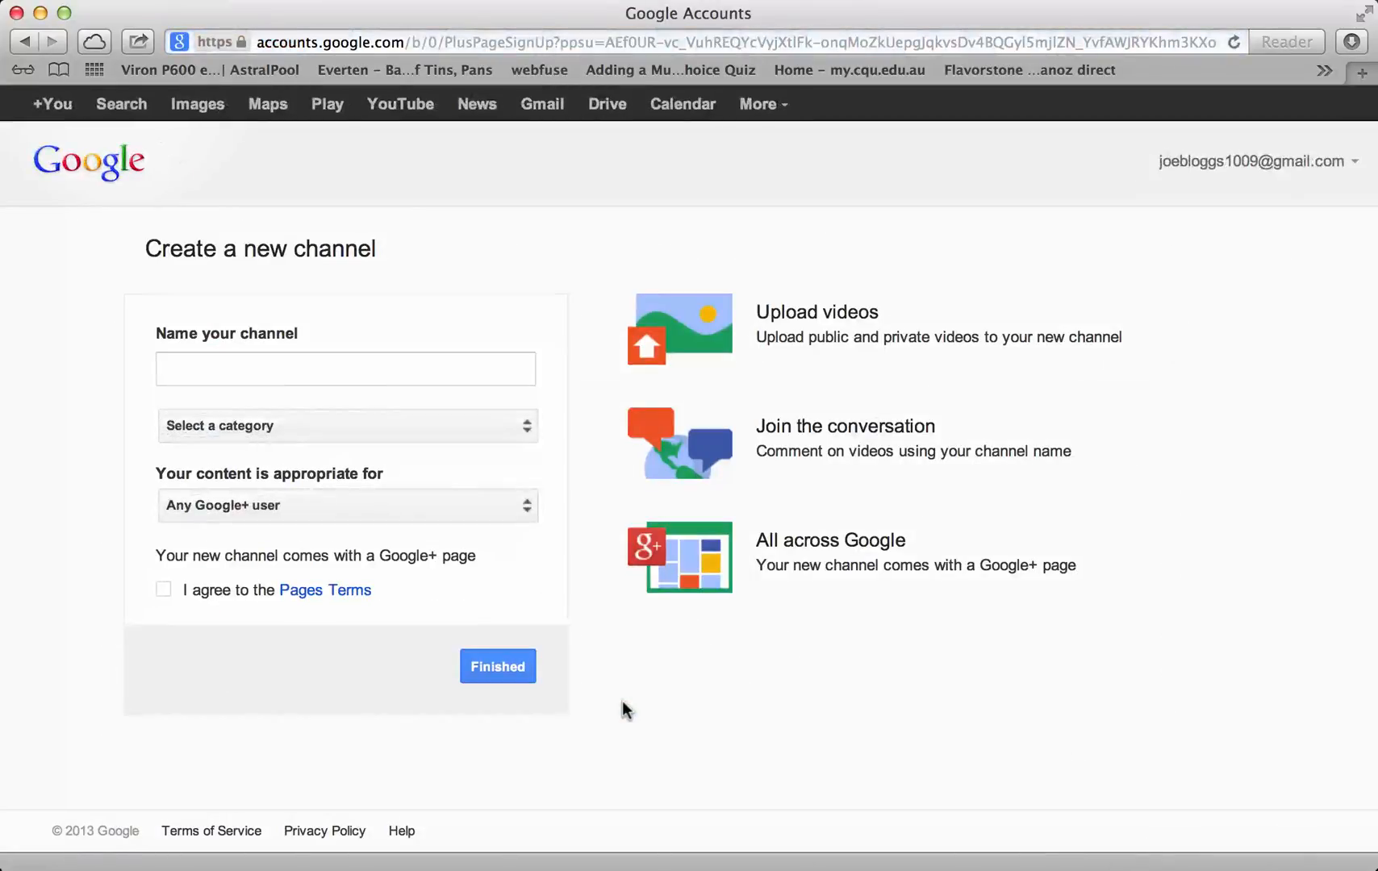
Name the channel JoeBlogs and choose Other as its category.
left_click(345, 368)
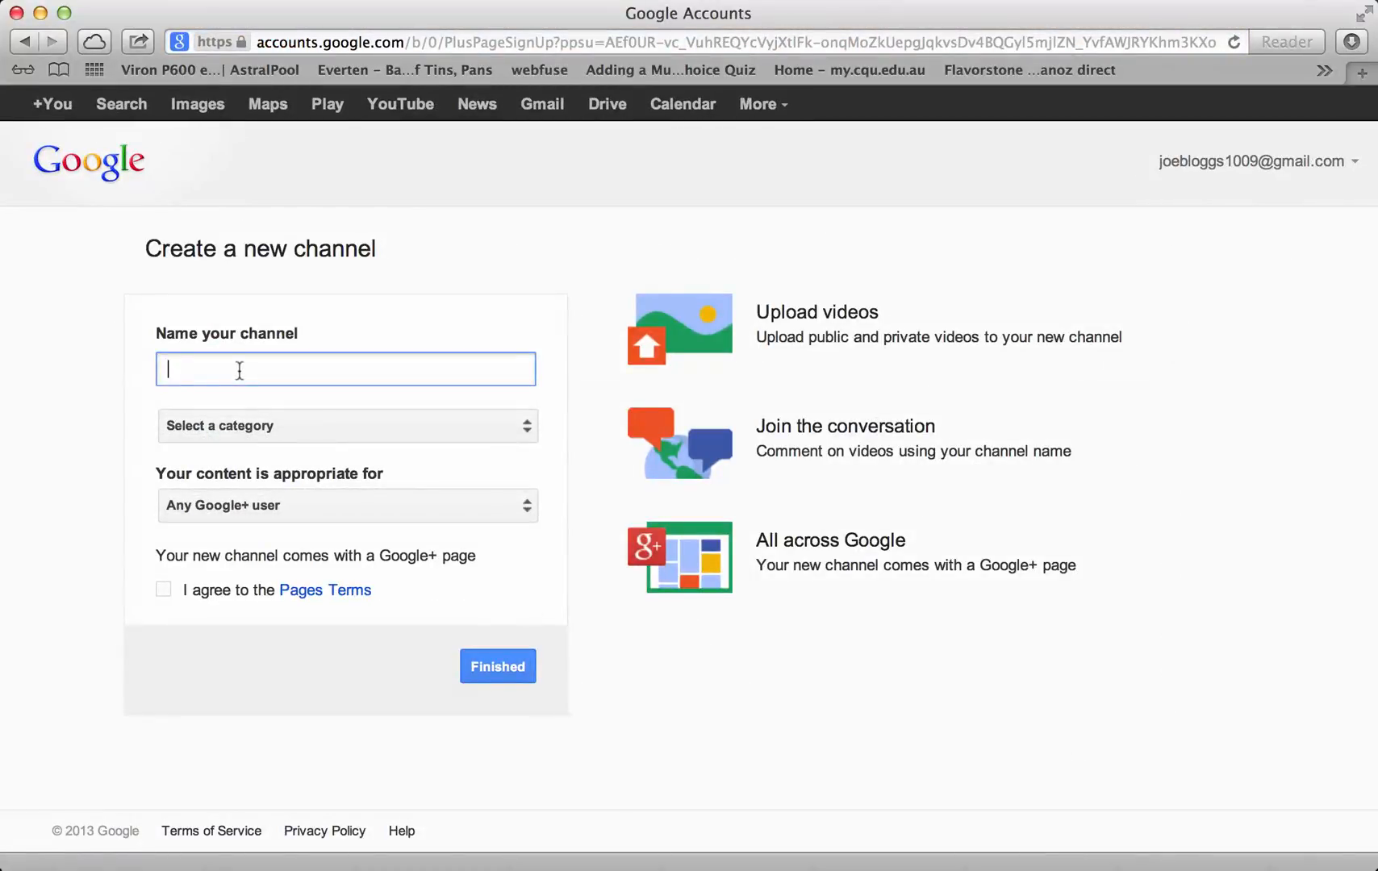
type("JoeBloogas")
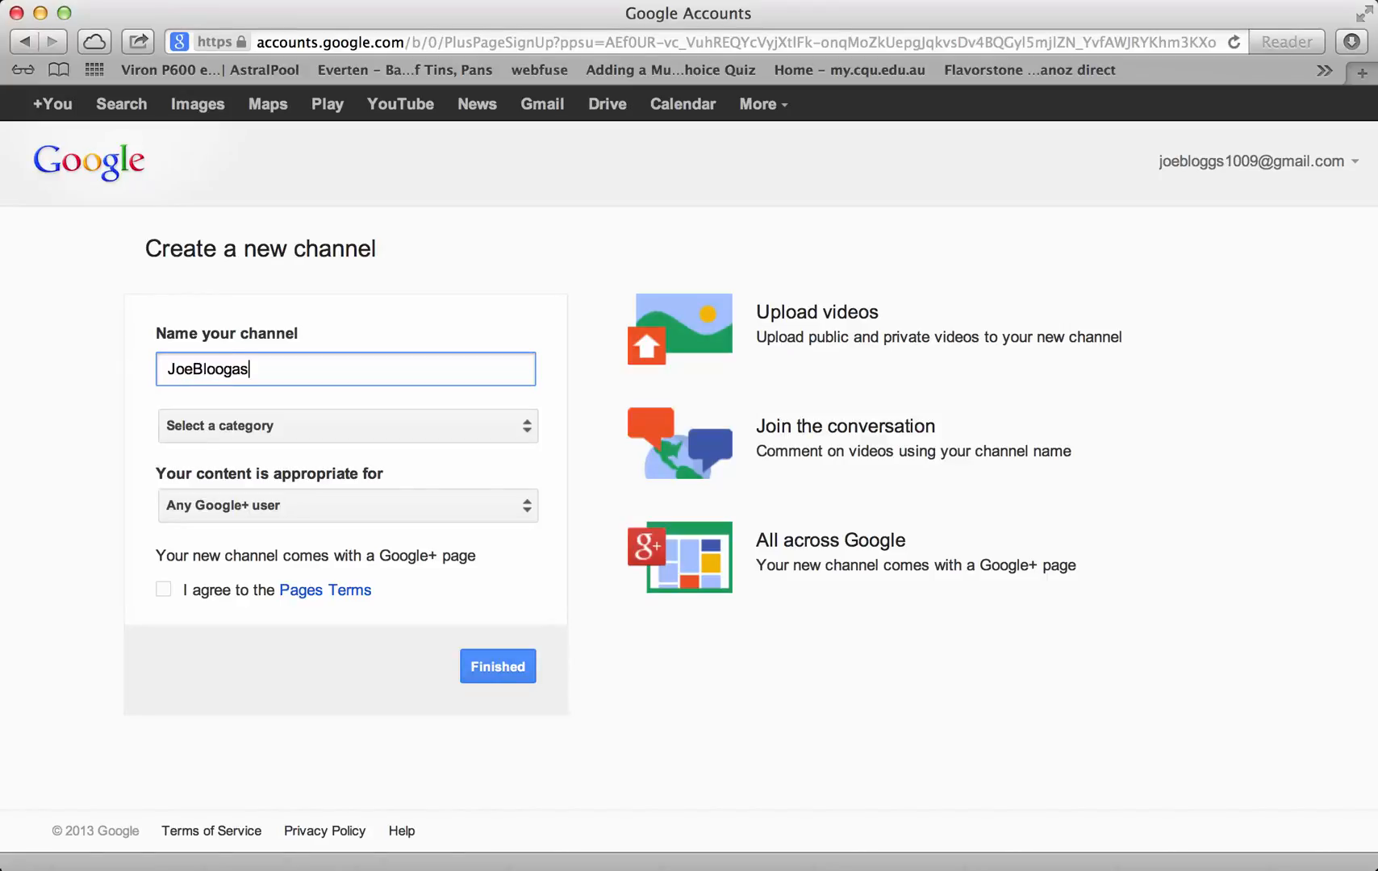
key("Backspace")
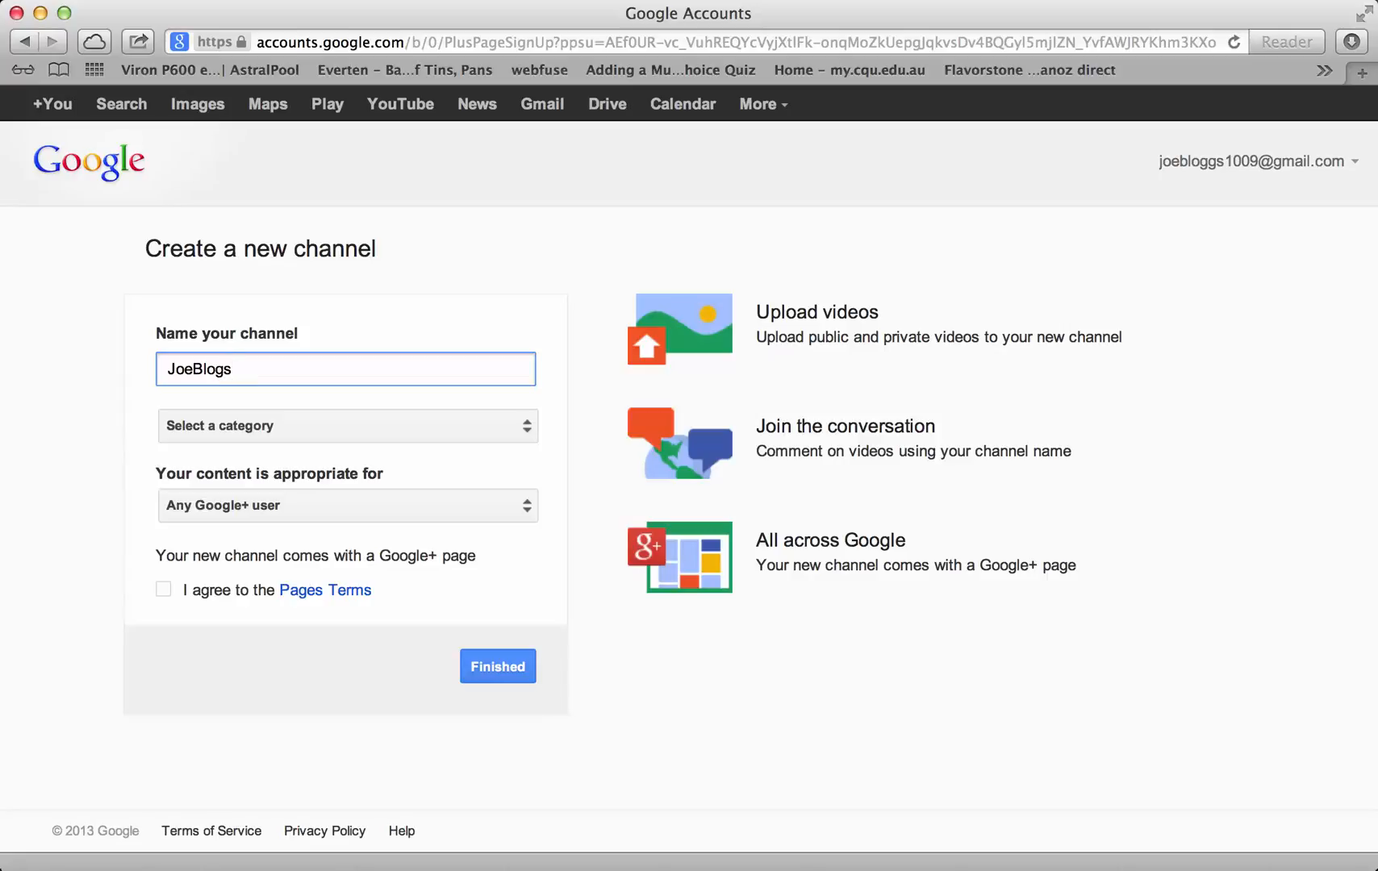
left_click(345, 426)
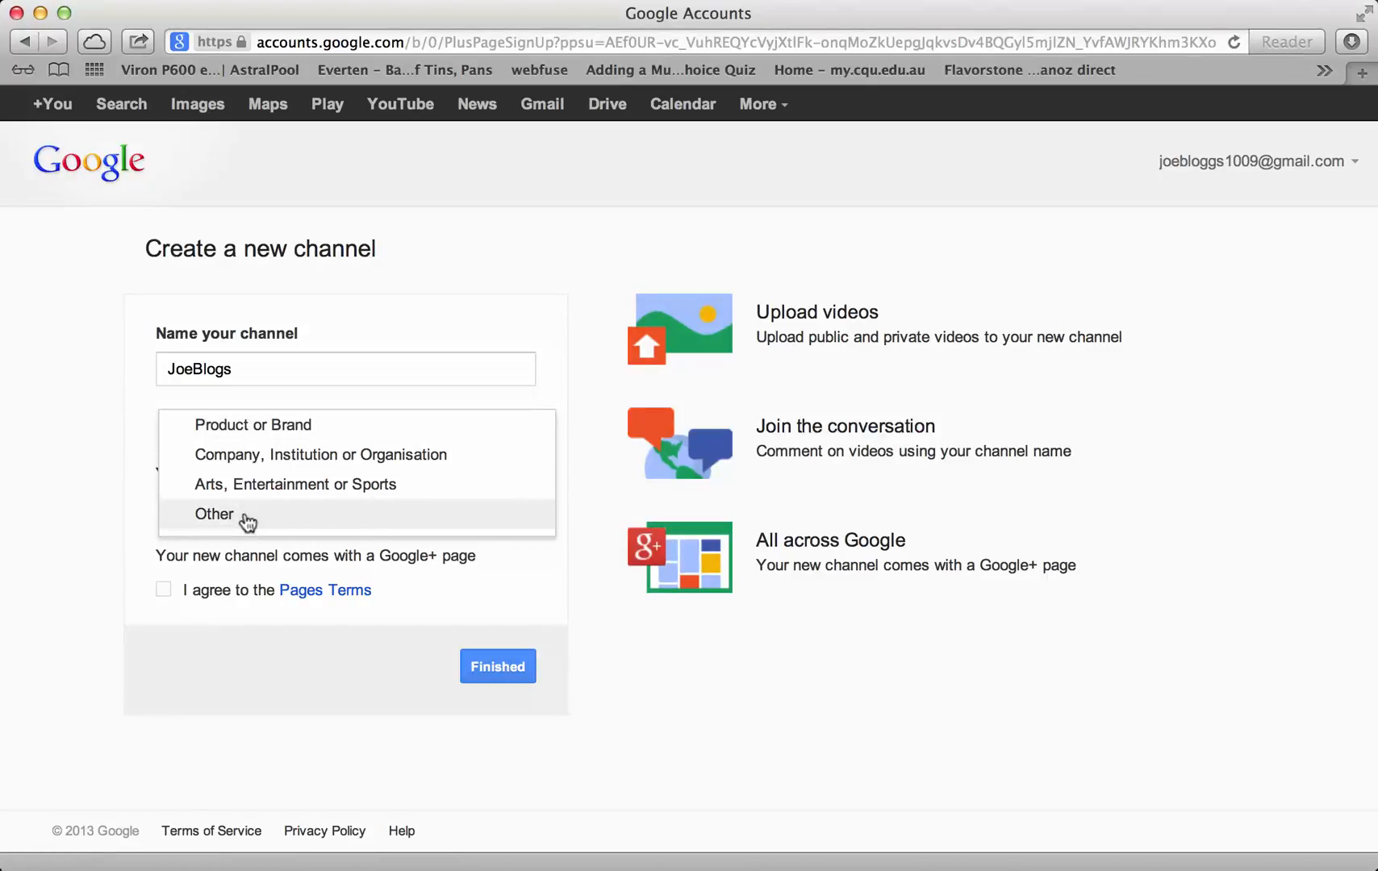
left_click(215, 515)
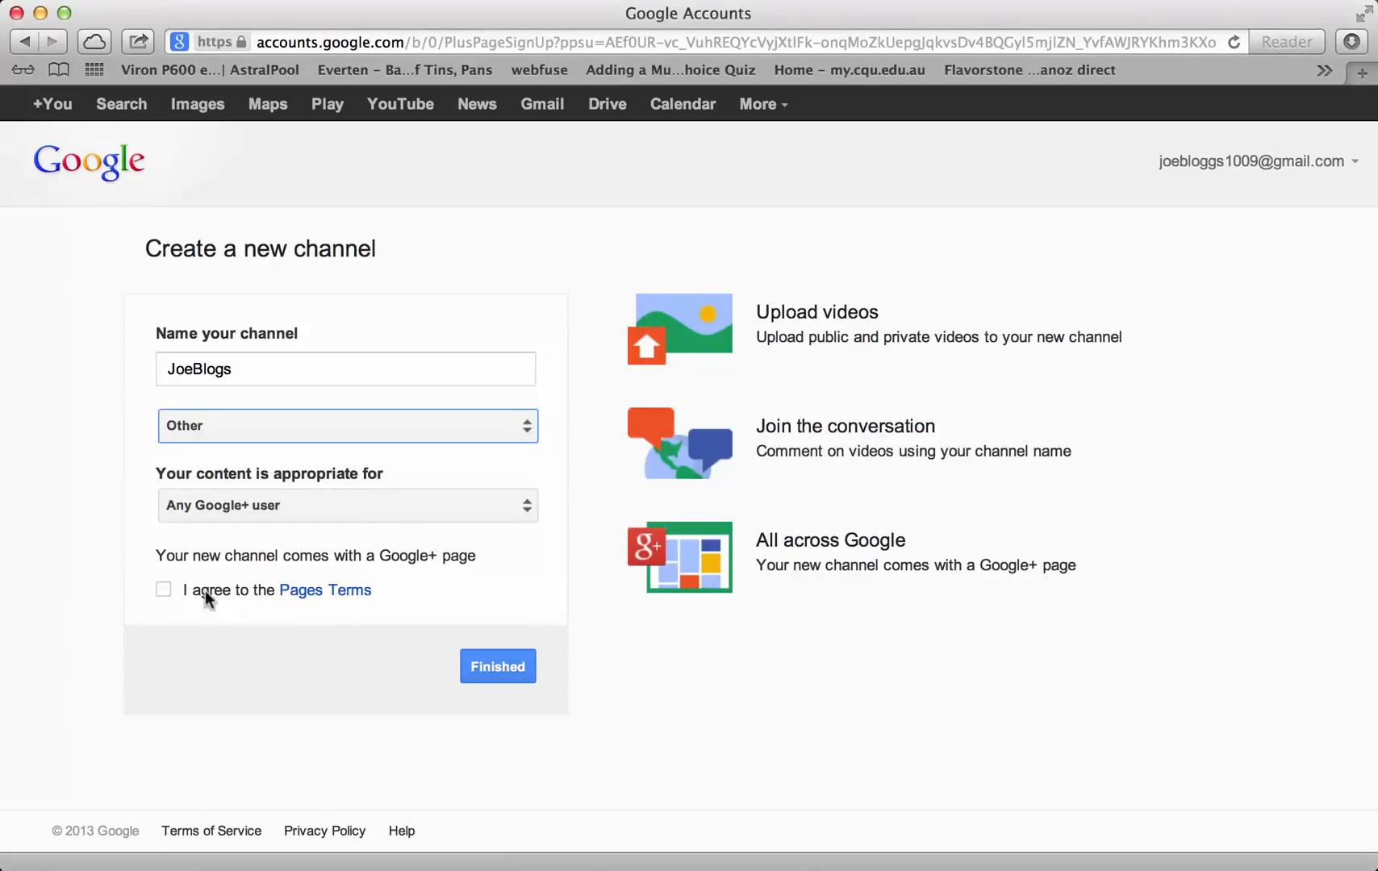
Agree to the Pages Terms and finish creating the channel.
left_click(162, 591)
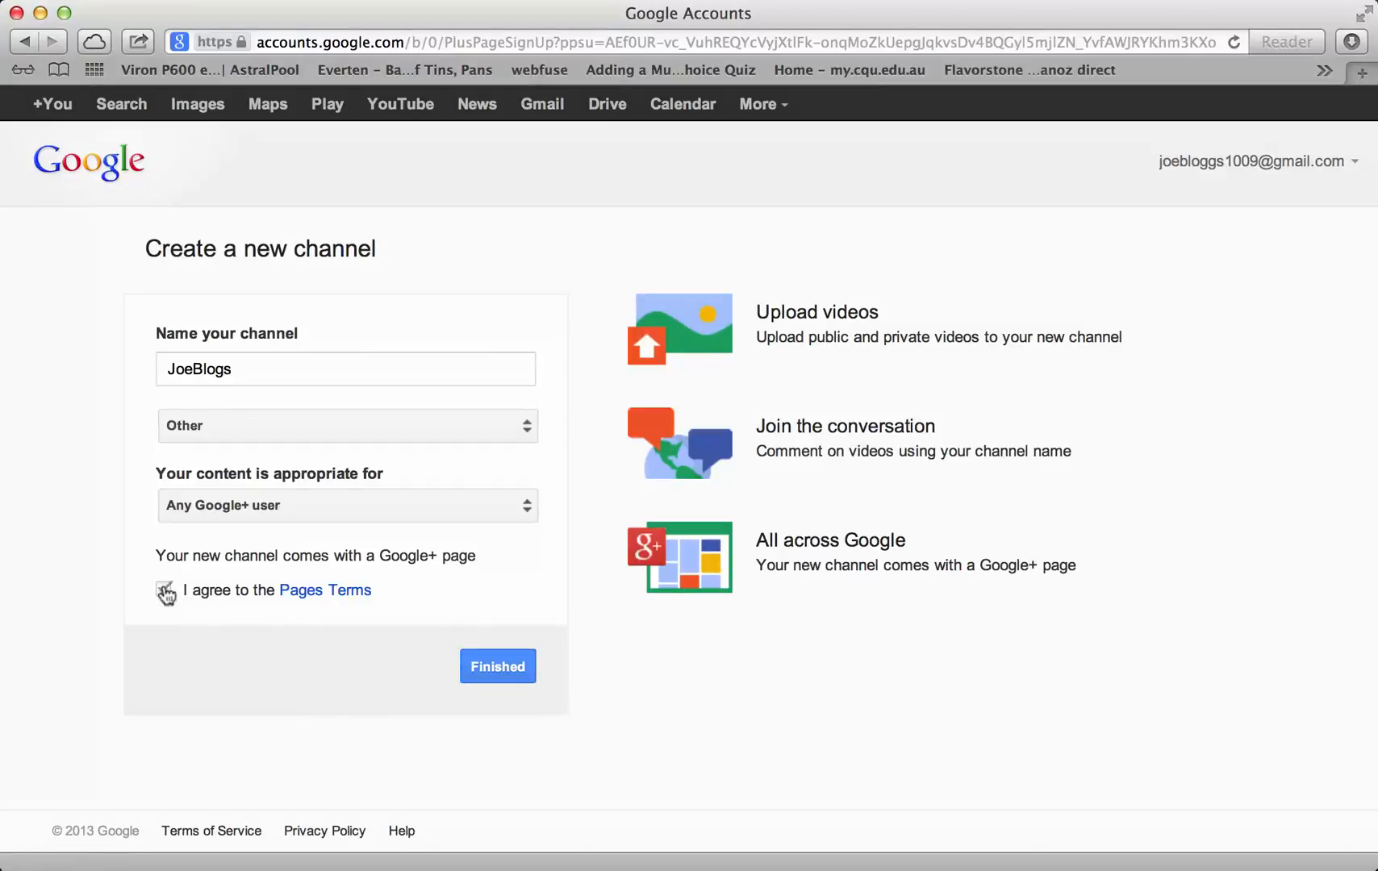
left_click(165, 591)
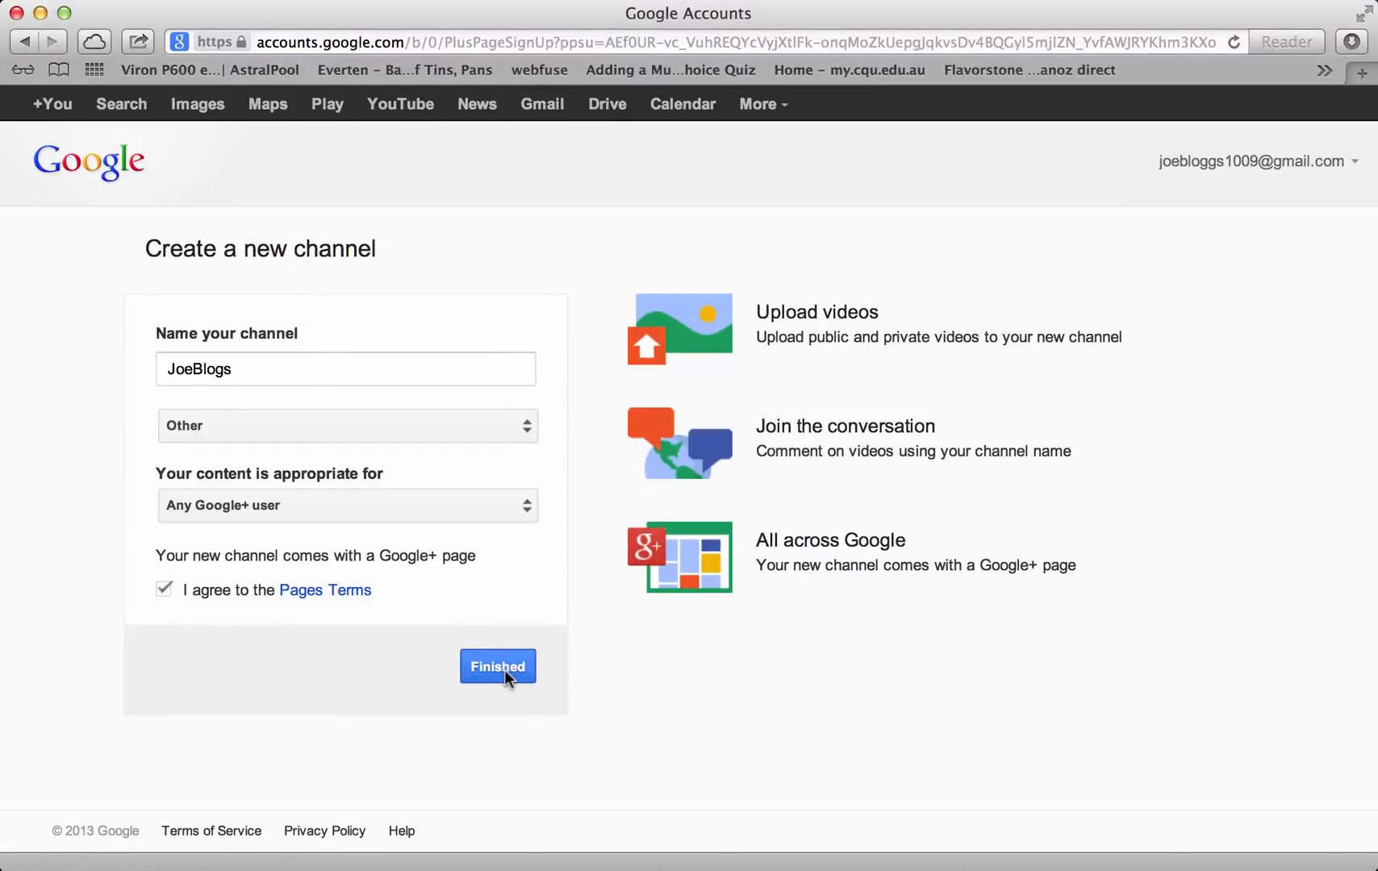
left_click(496, 666)
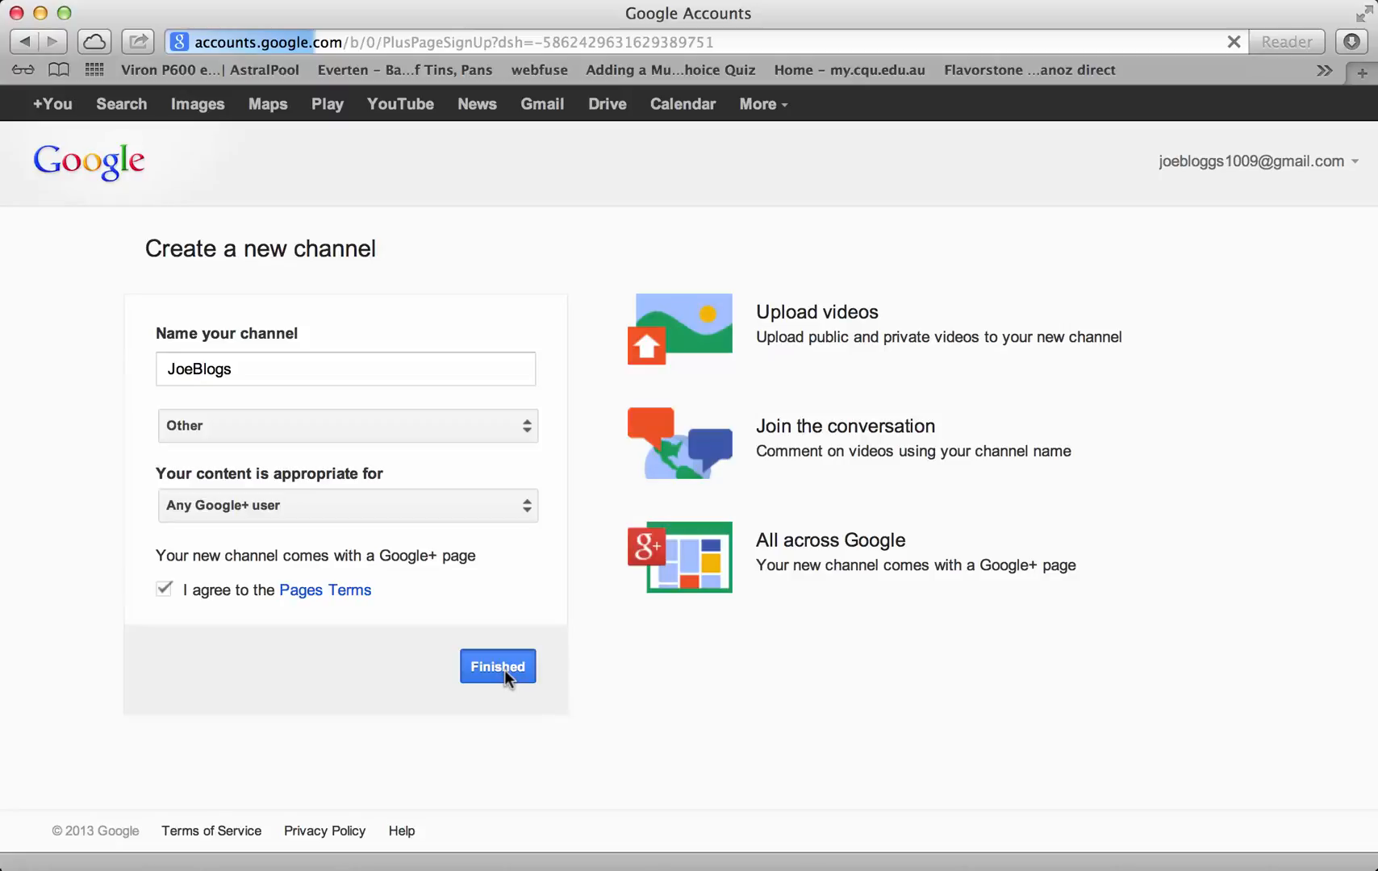
left_click(497, 666)
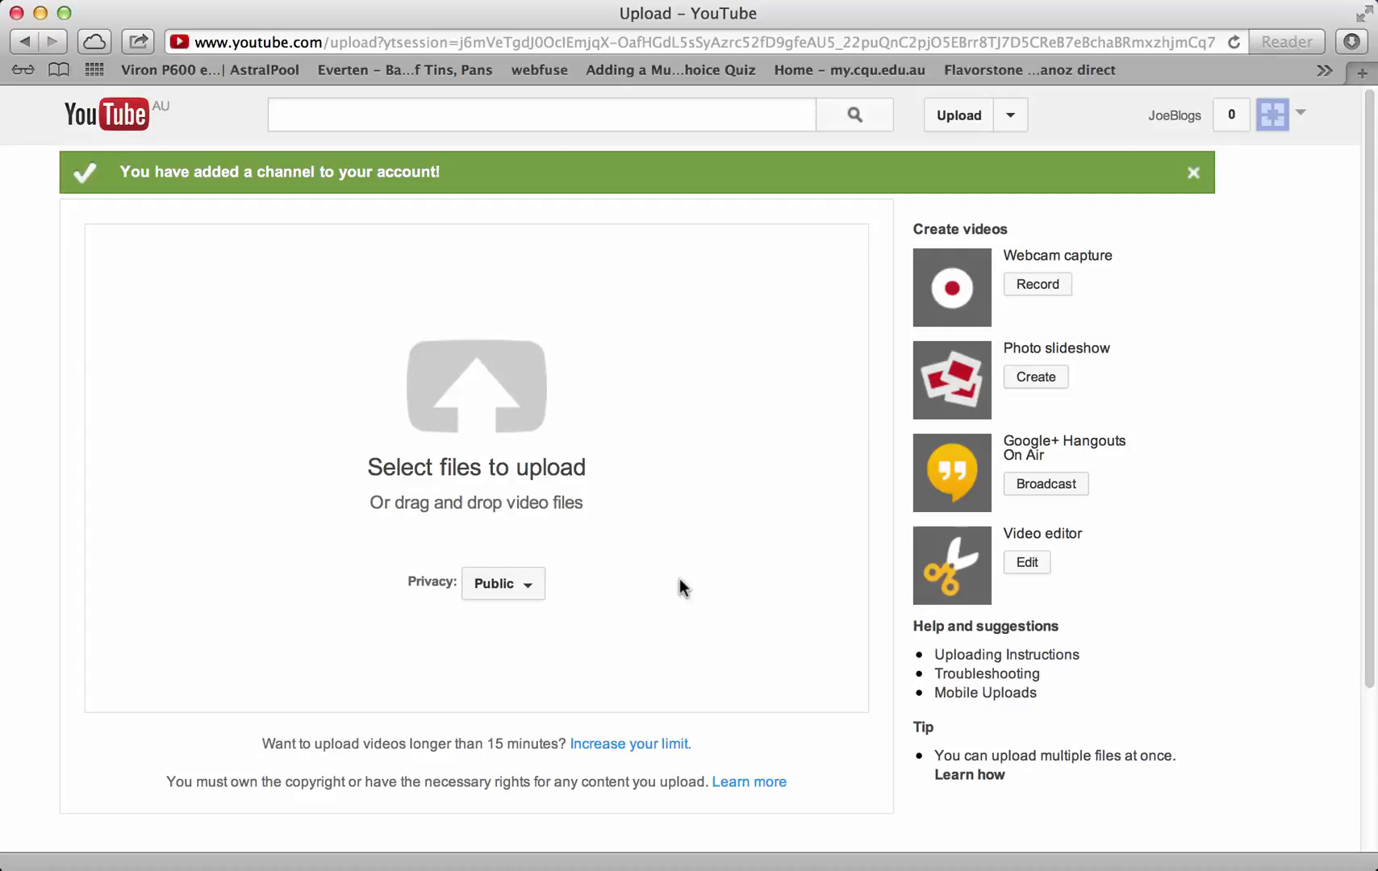
mouse_move(424, 501)
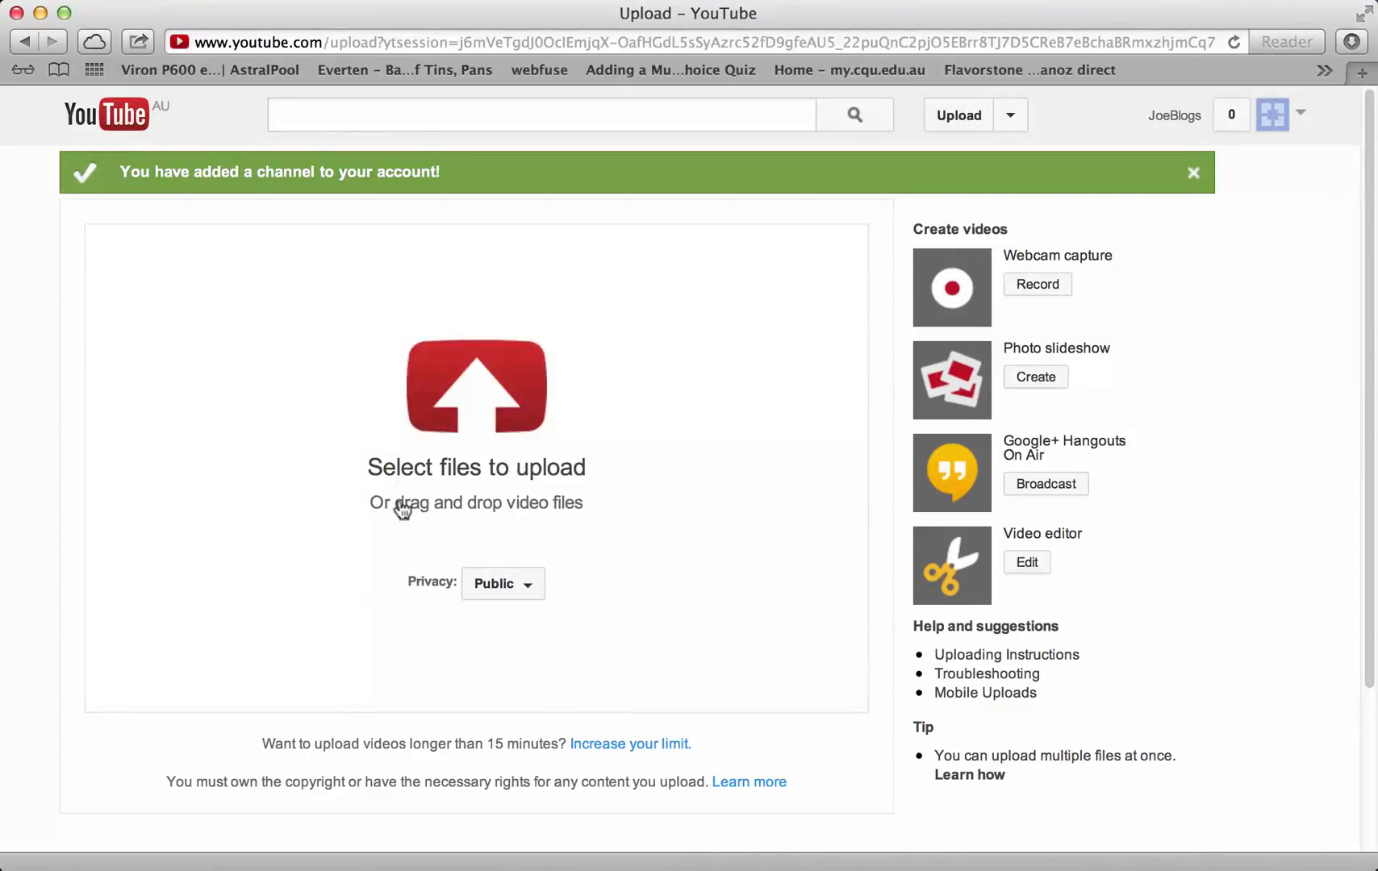
Set upload privacy to Private and start uploading the Zoom meeting mp4.
left_click(476, 387)
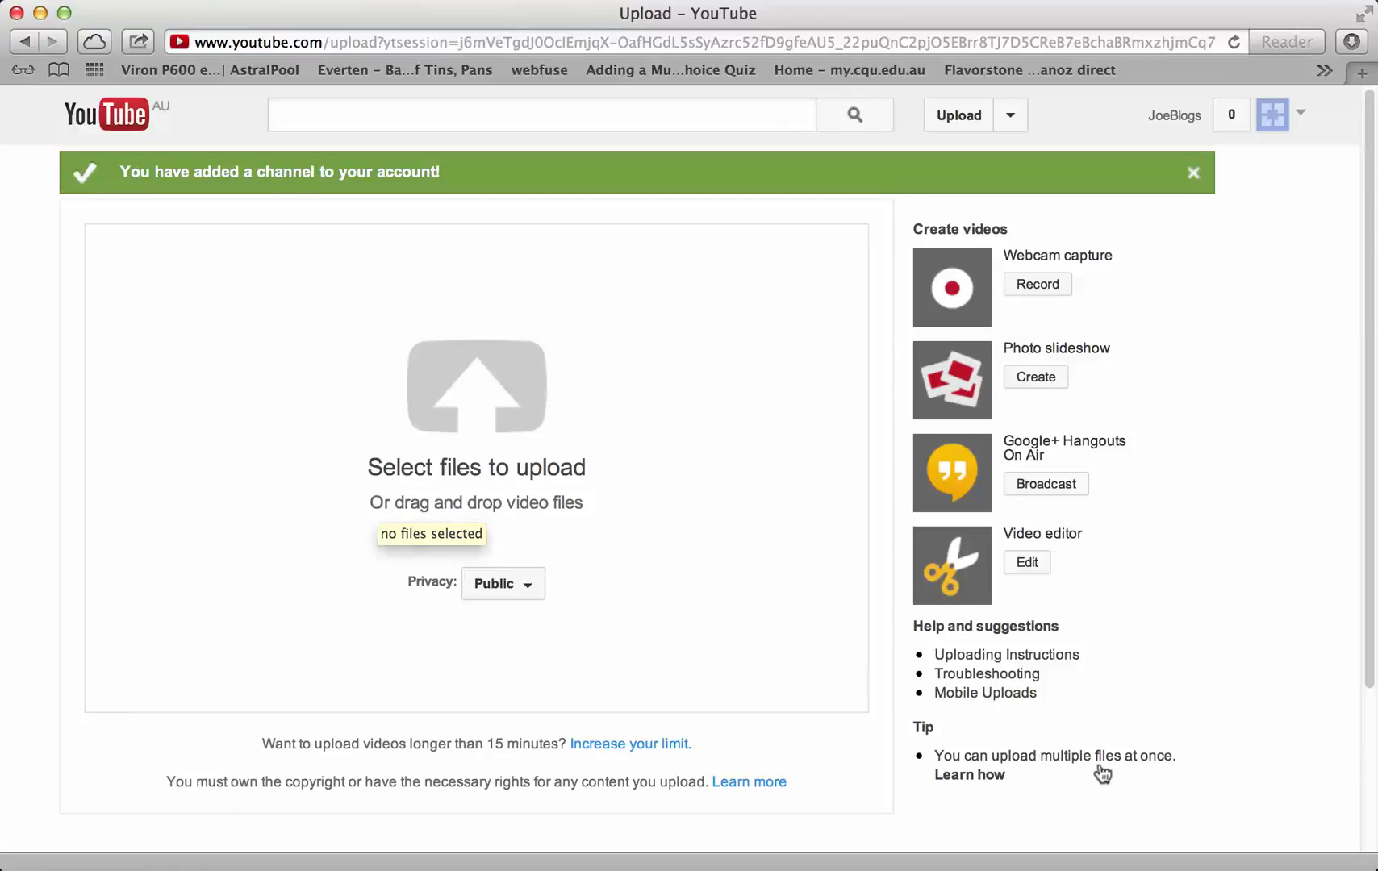
left_click(501, 582)
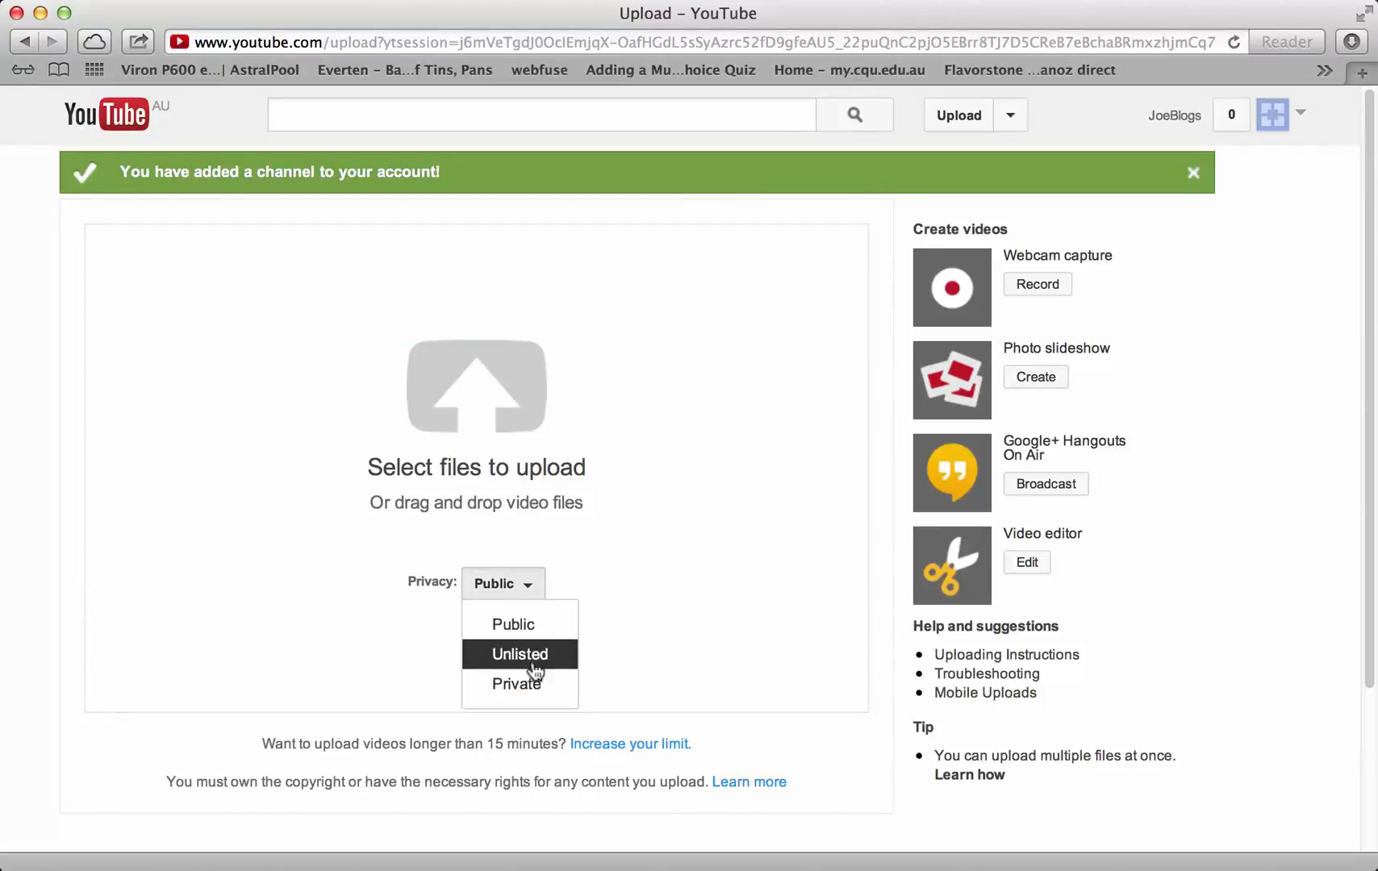
left_click(516, 684)
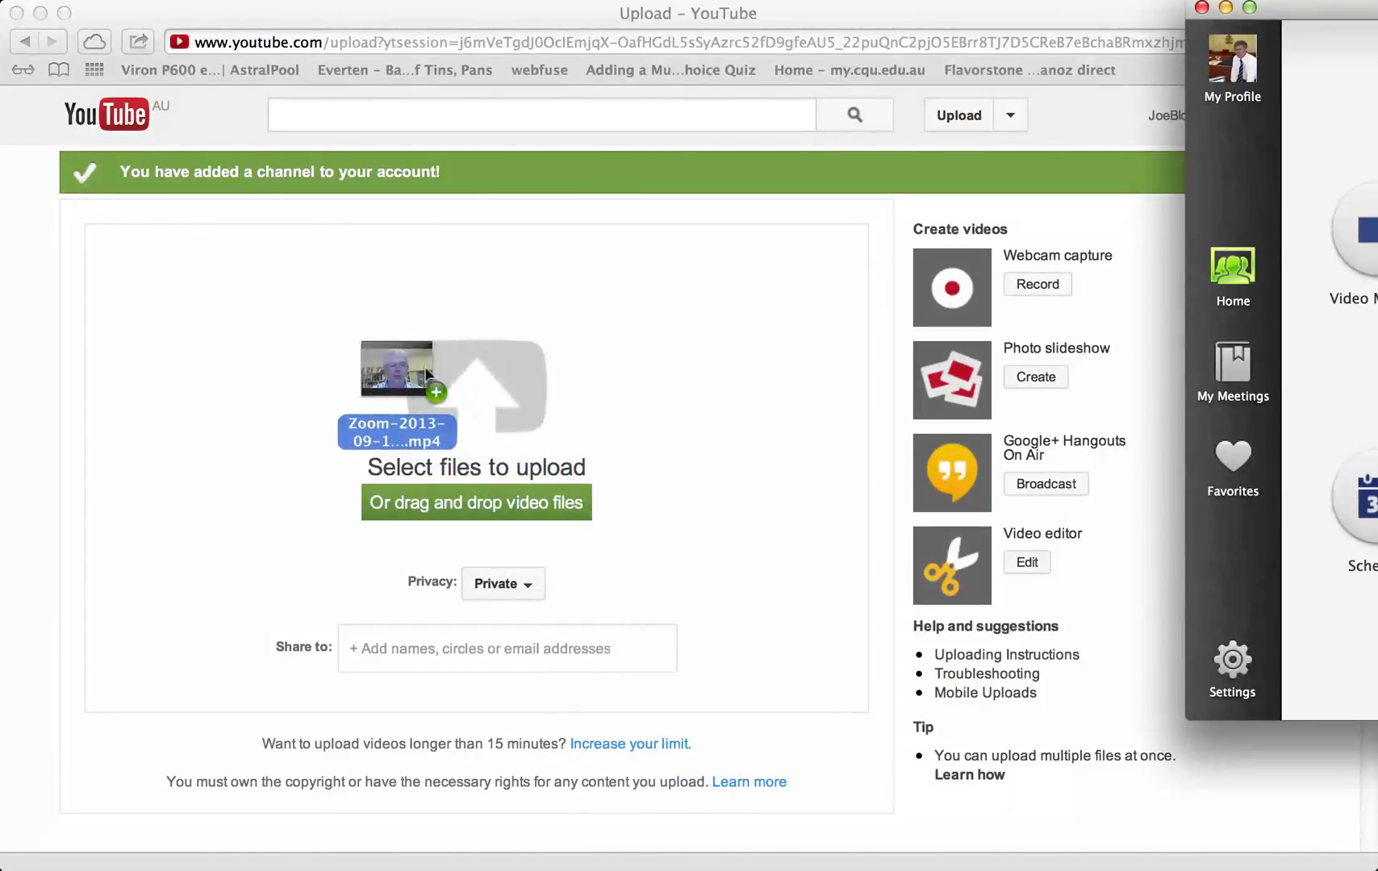
left_click(397, 397)
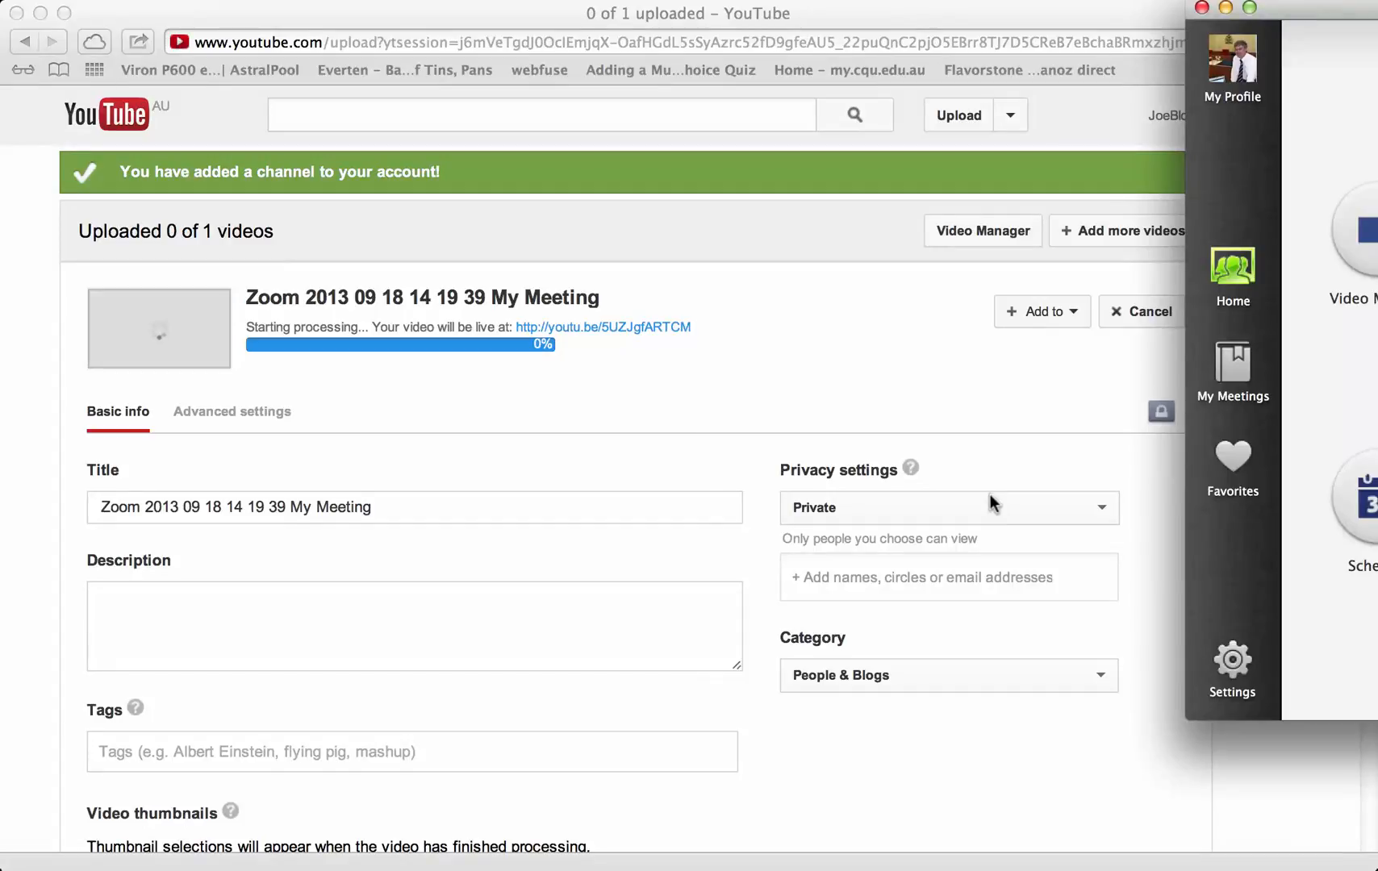
Replace the default video title with 'Zoom video'.
double_click(342, 507)
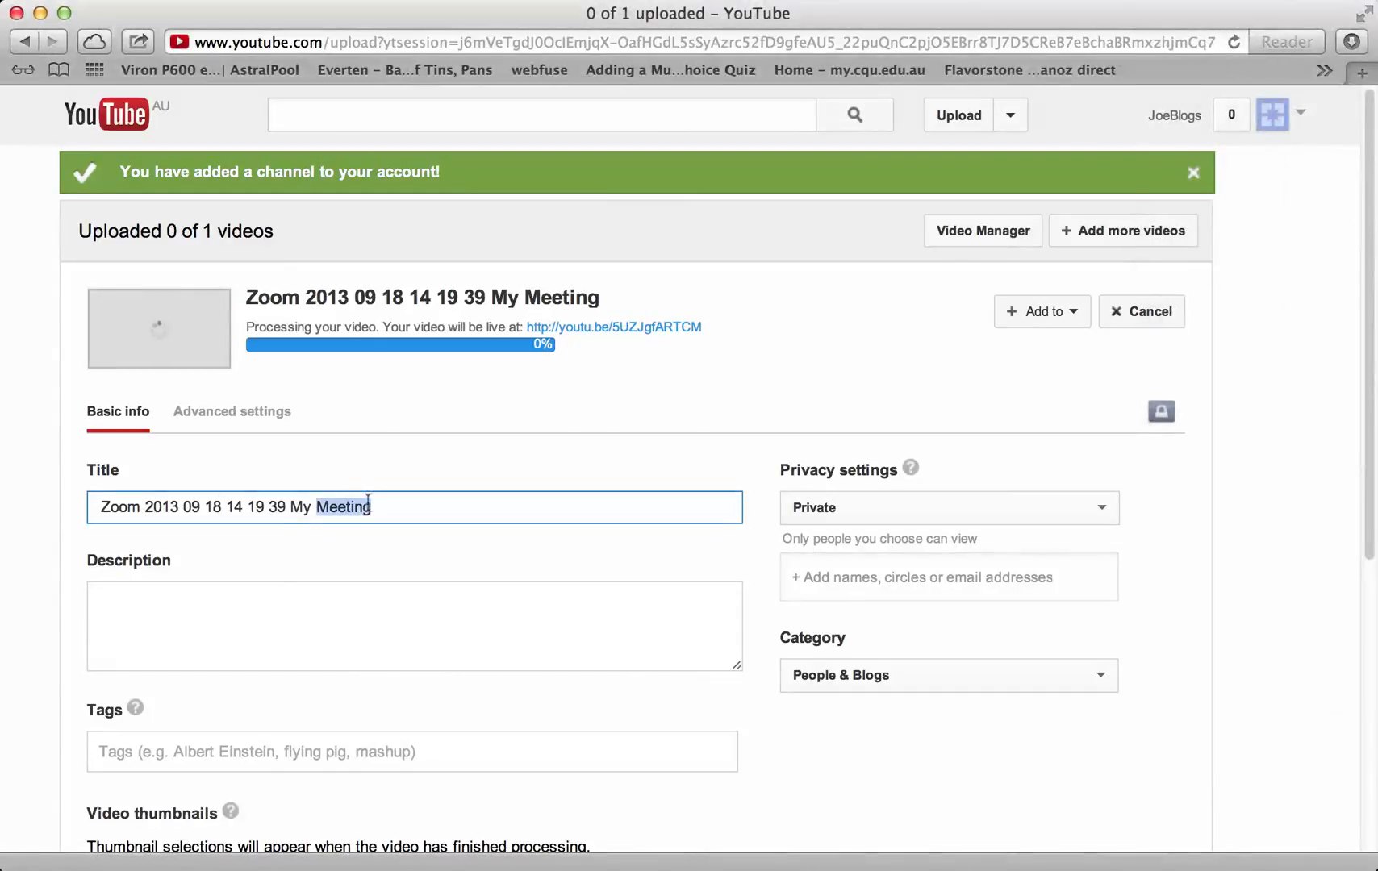
triple_click(236, 506)
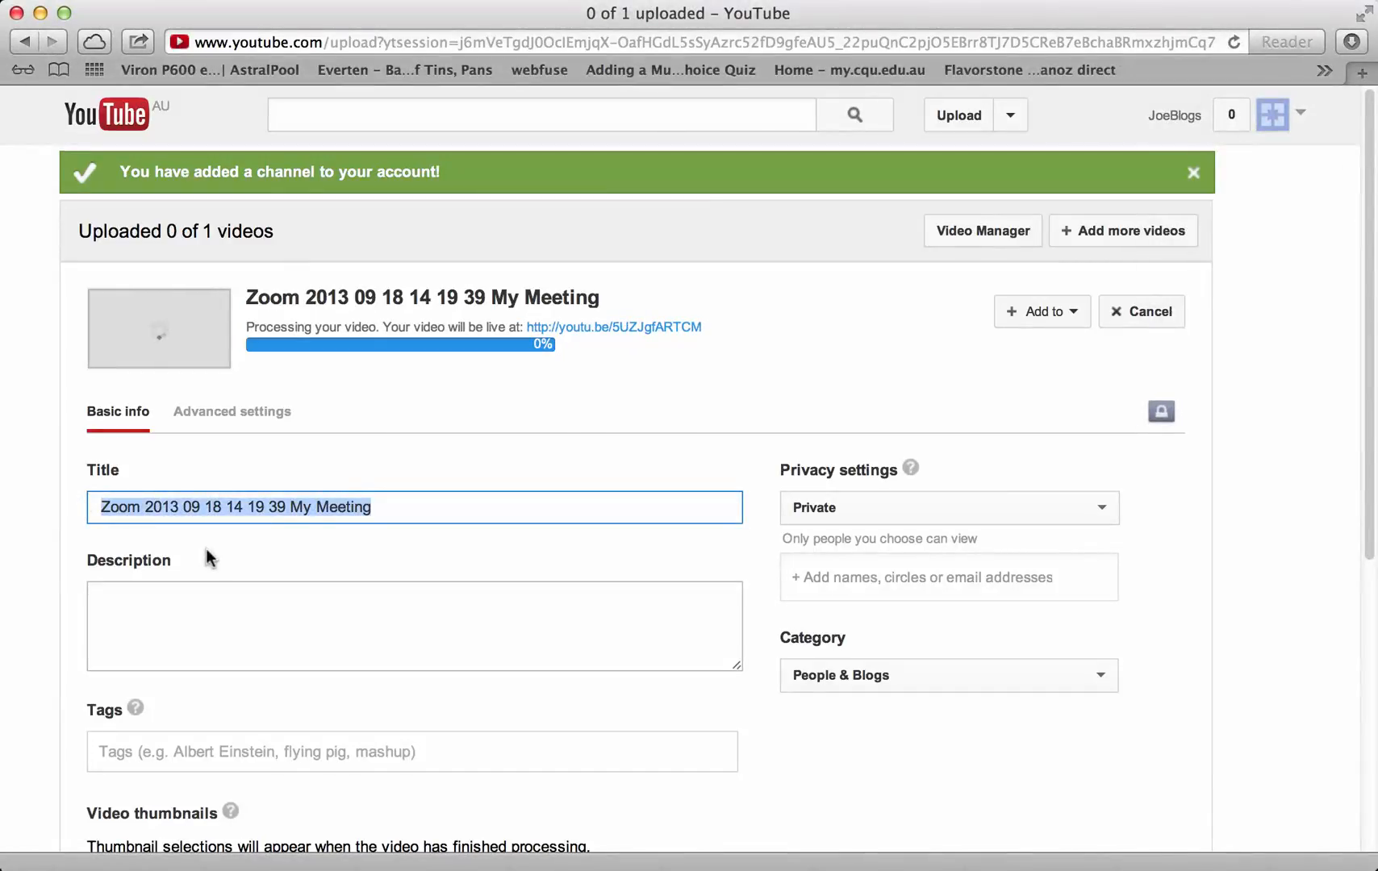
type("Zoom video")
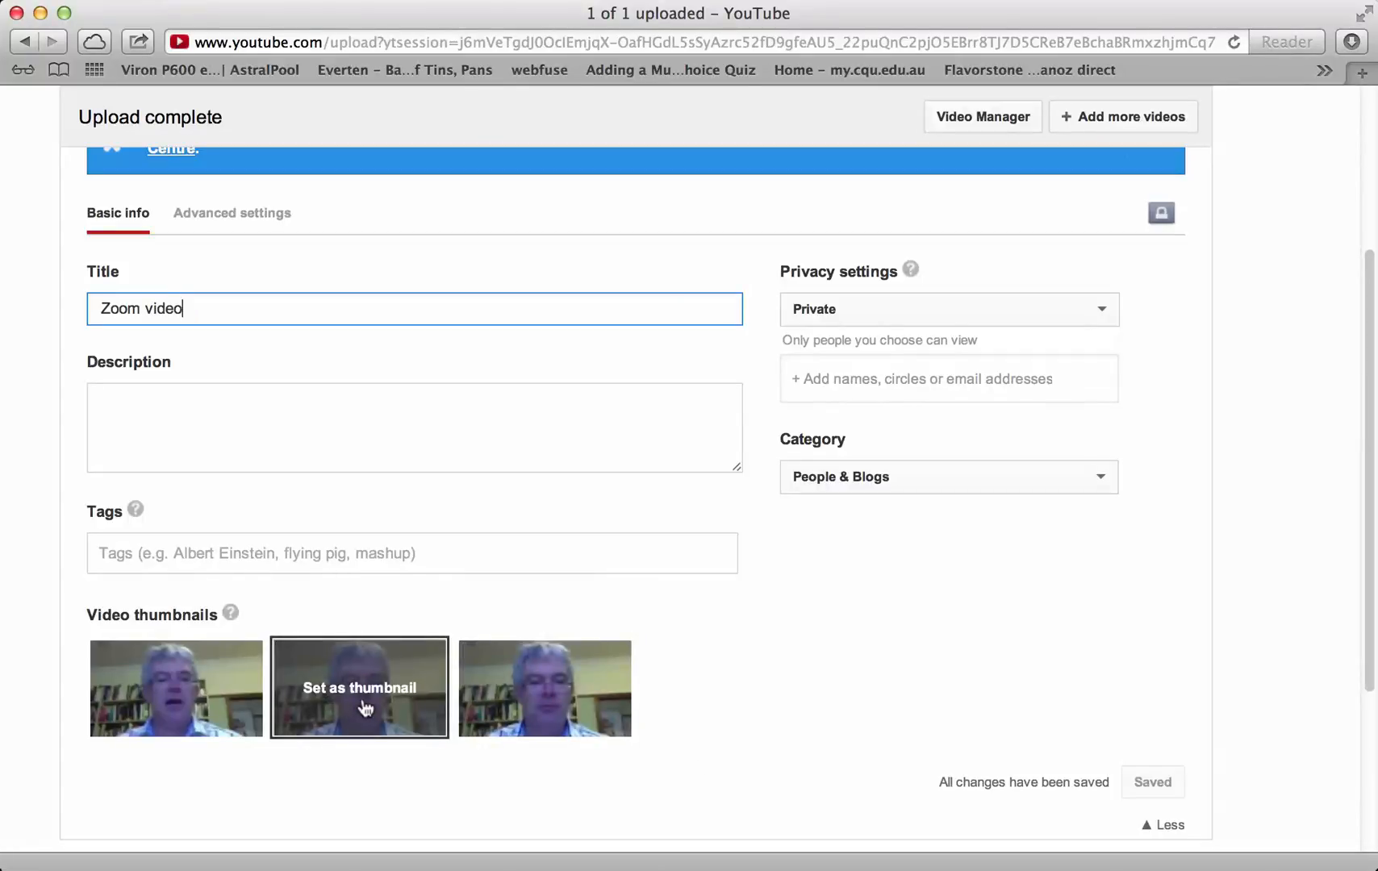
left_click(359, 689)
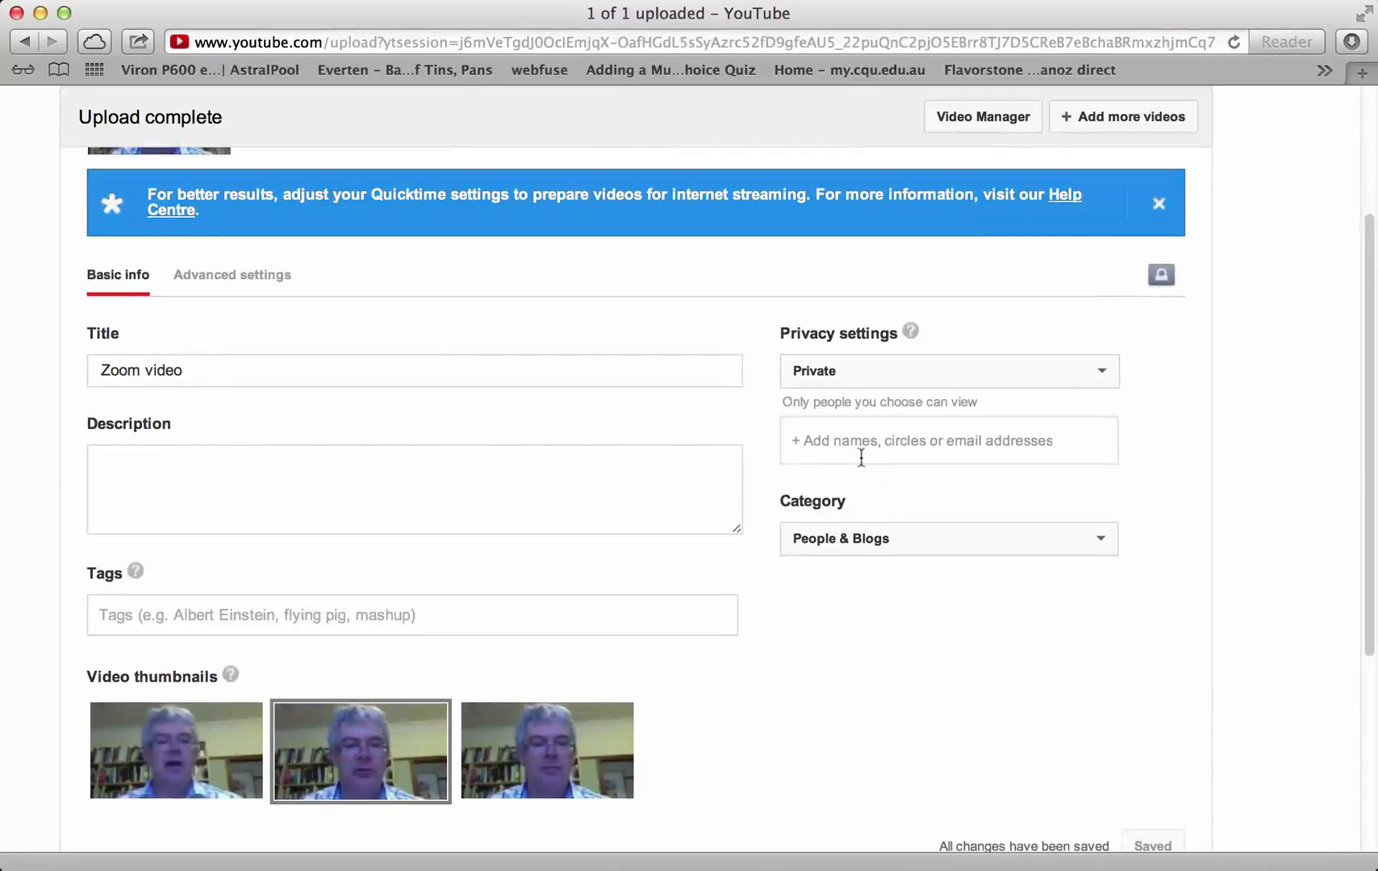
left_click(947, 441)
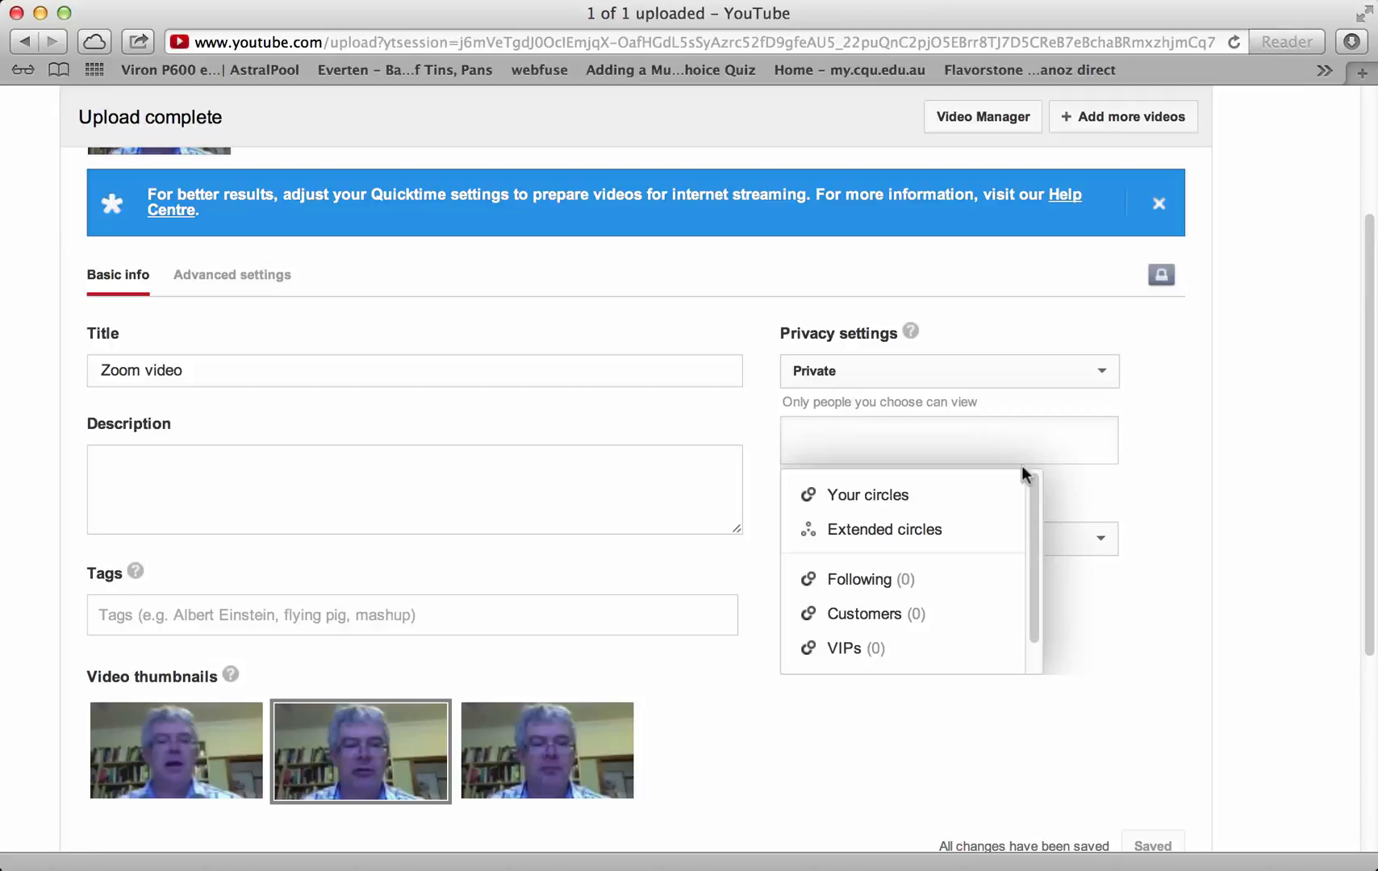
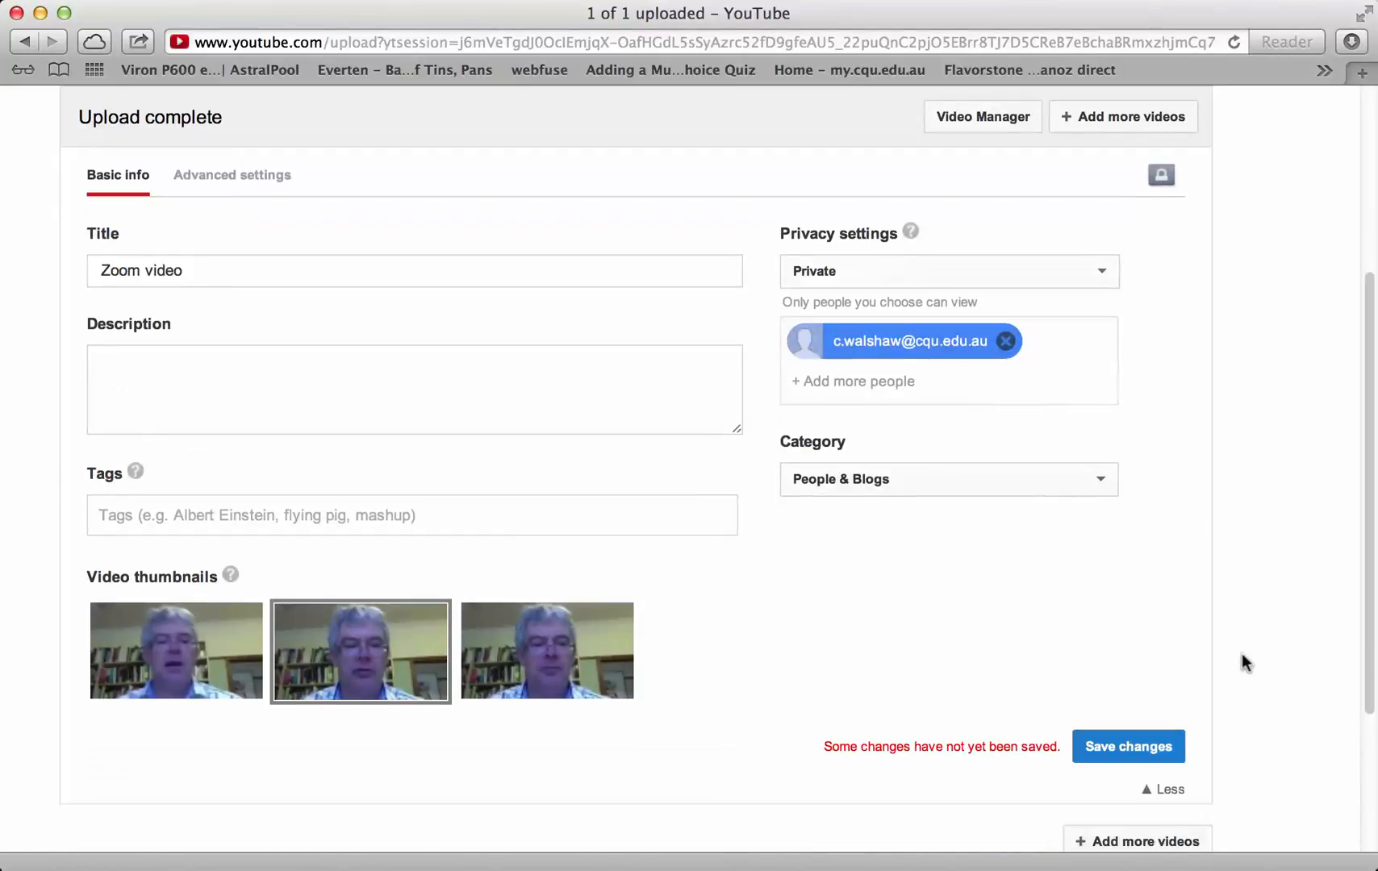
mouse_move(1128, 747)
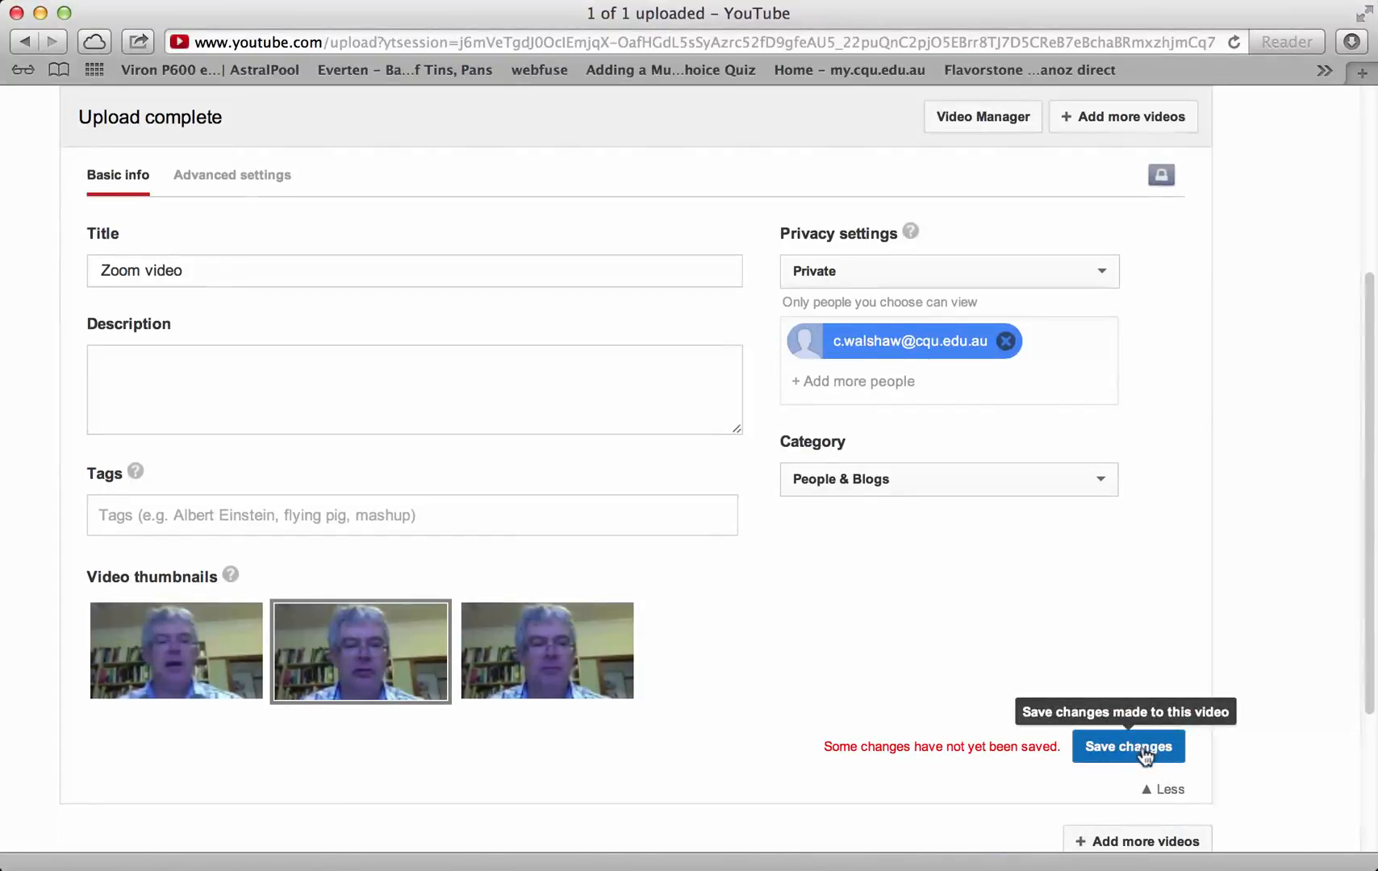
left_click(1128, 748)
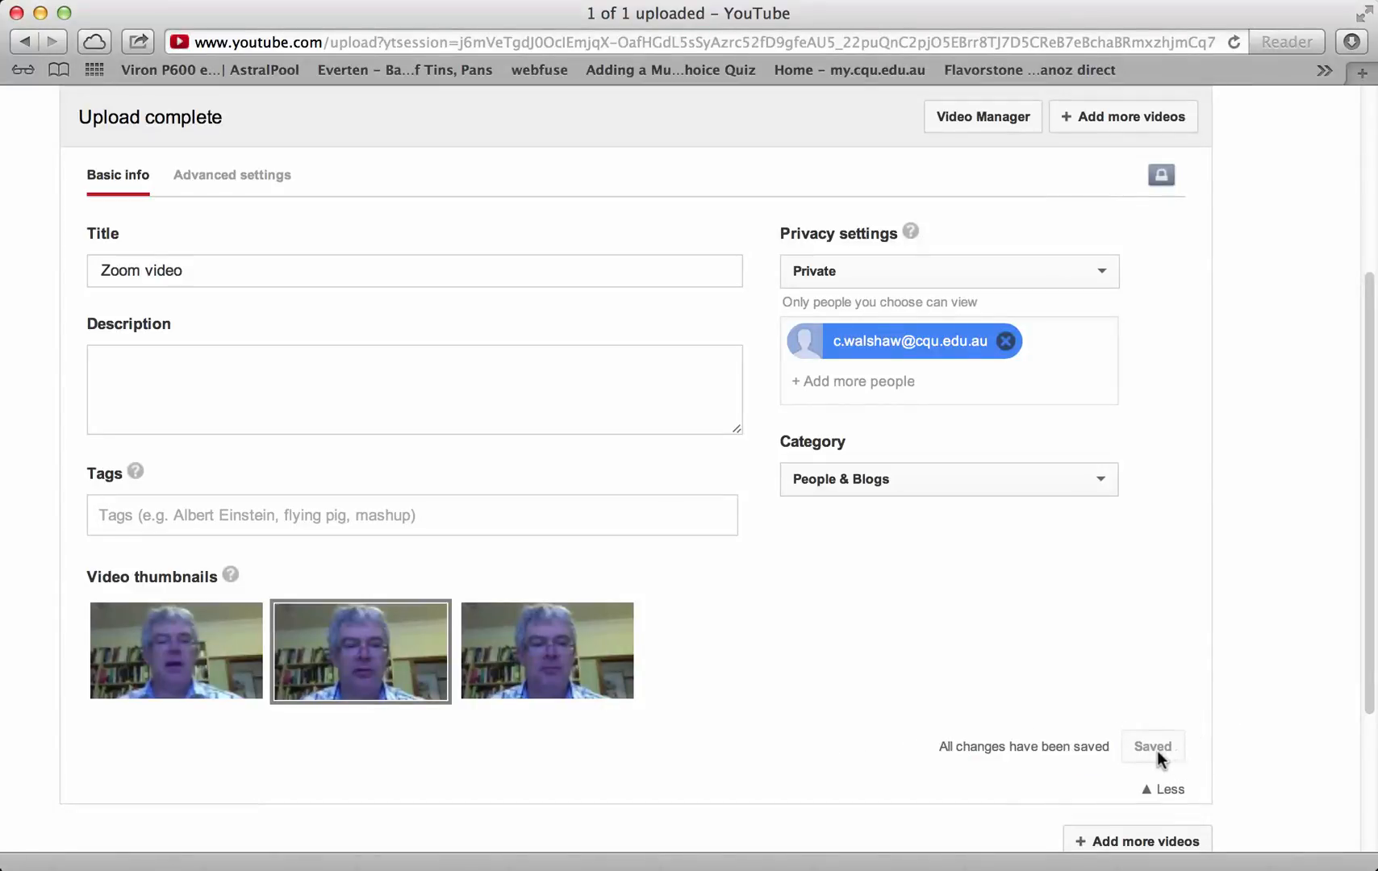
scroll("down", 3)
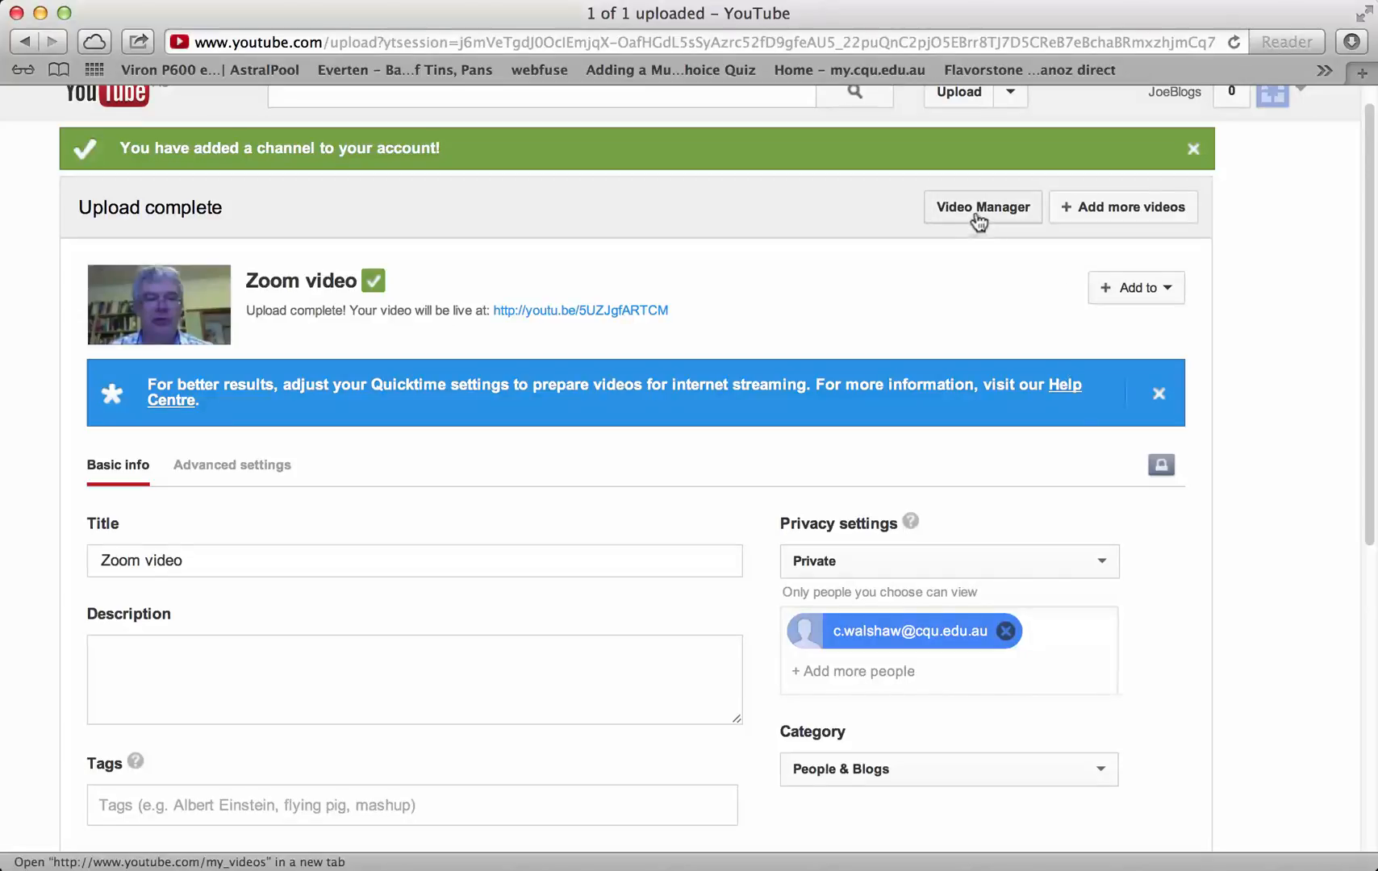
Show the Video Manager uploads list with the Zoom video.
left_click(983, 207)
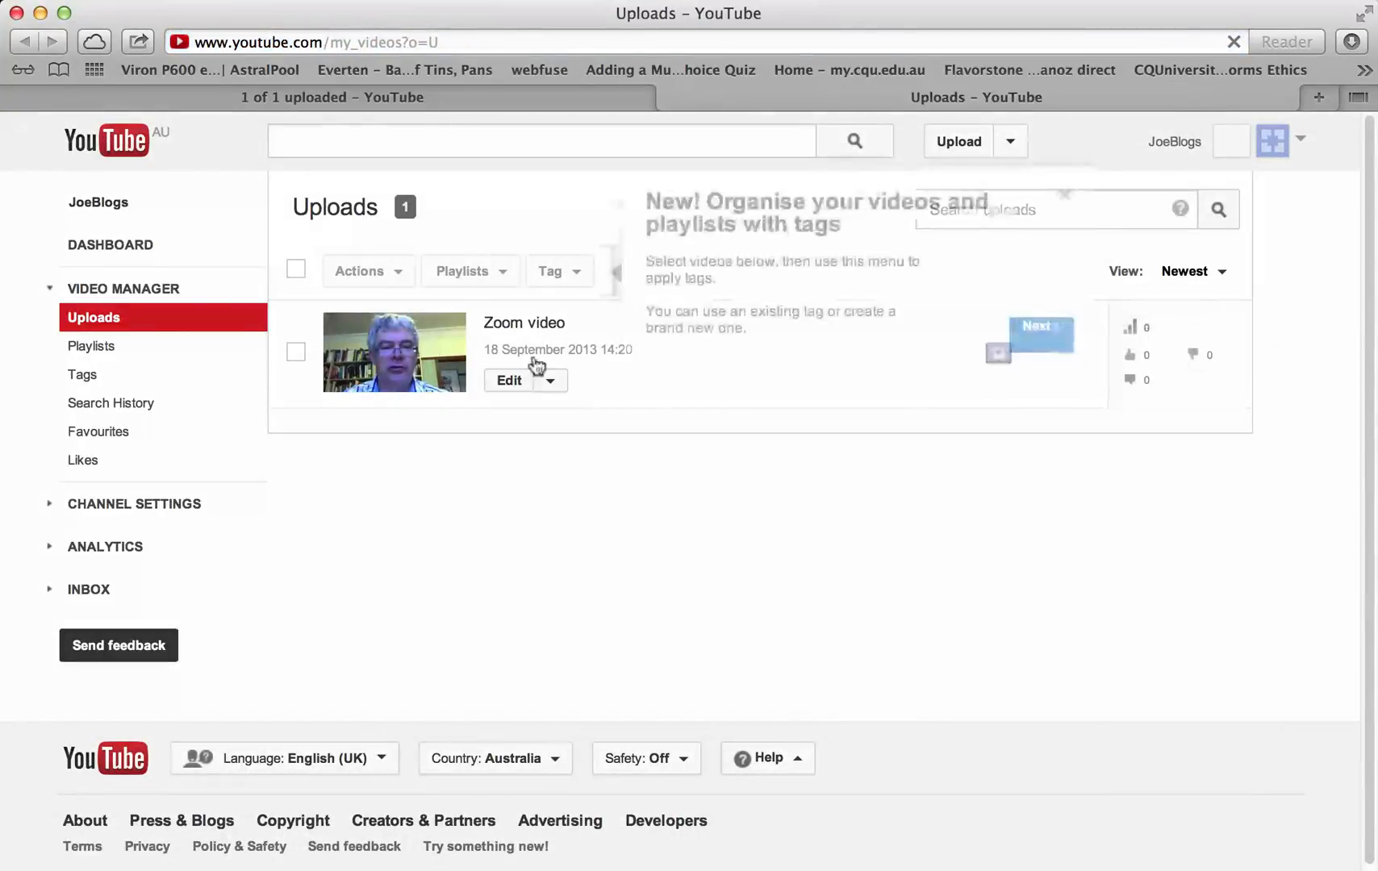